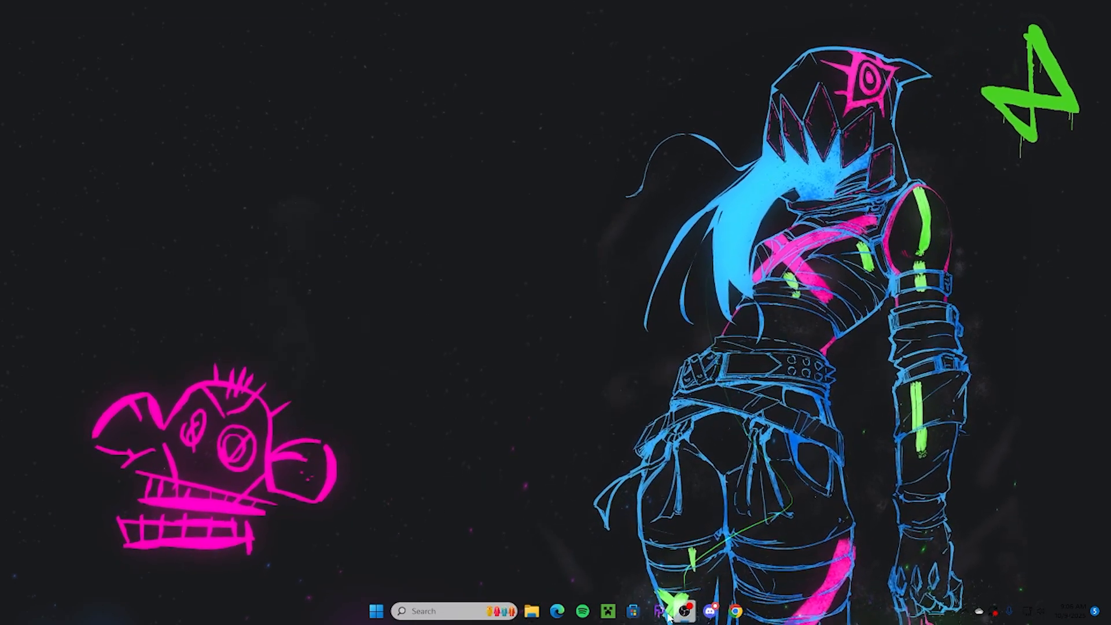
Open the Epic Games Launcher and view the Library to confirm Fortnite is installed.
left_click(659, 611)
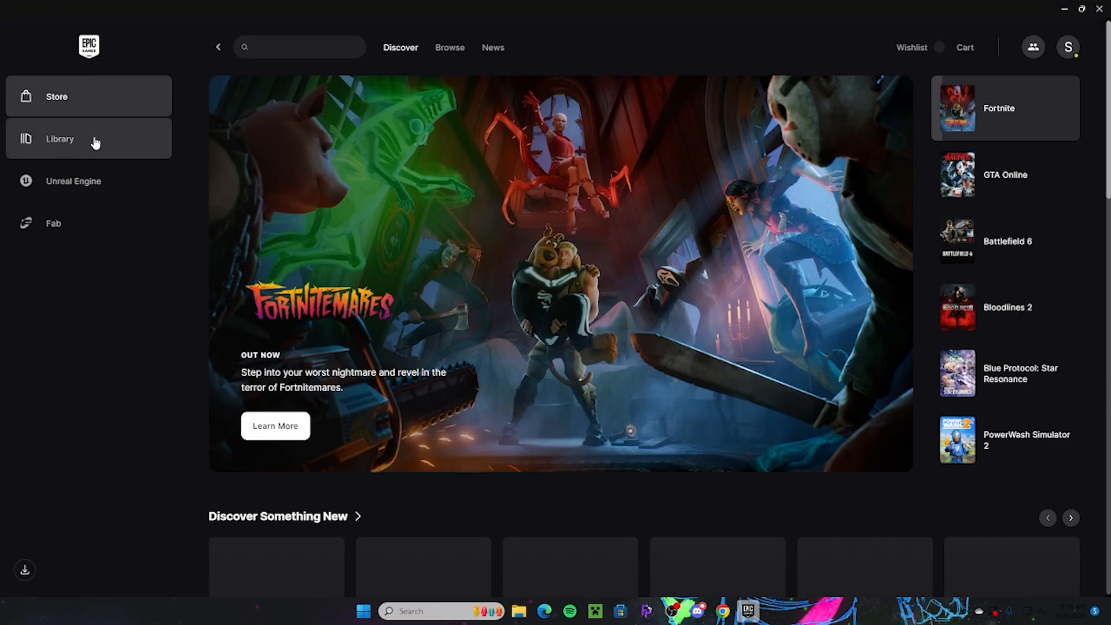
left_click(60, 139)
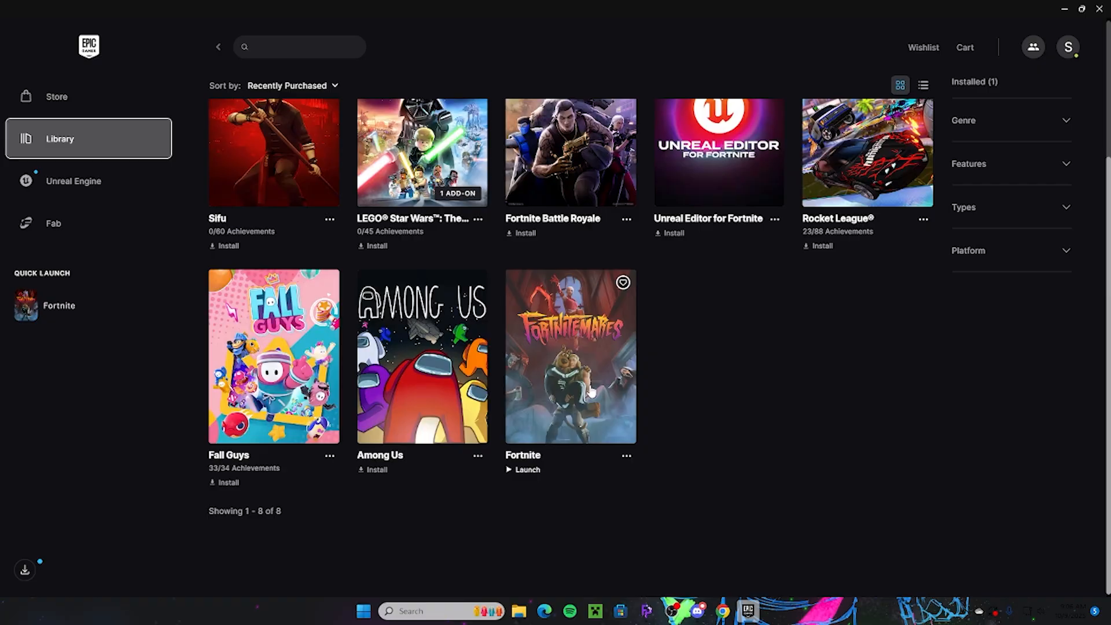
mouse_move(552, 349)
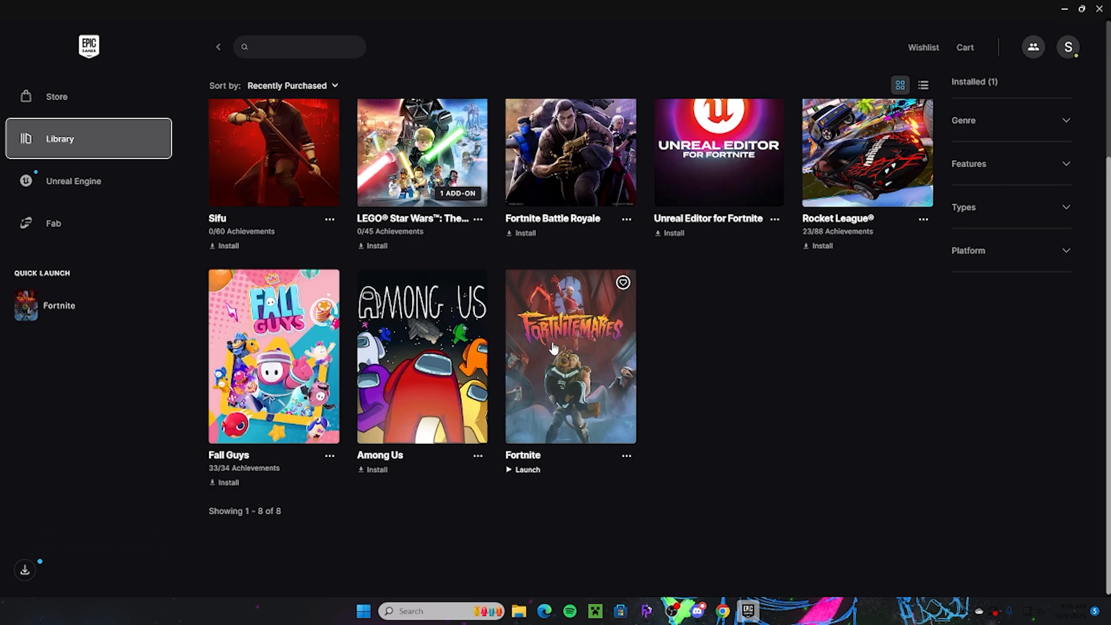
mouse_move(1022, 5)
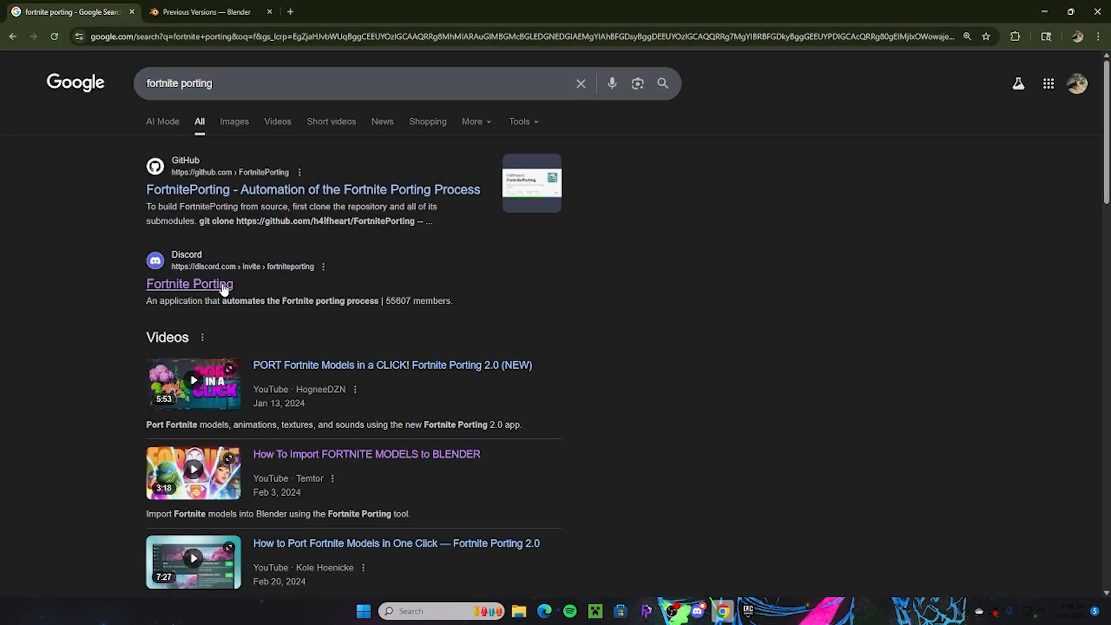
Follow the Fortnite Porting Discord result from Google and accept the server invite.
left_click(189, 283)
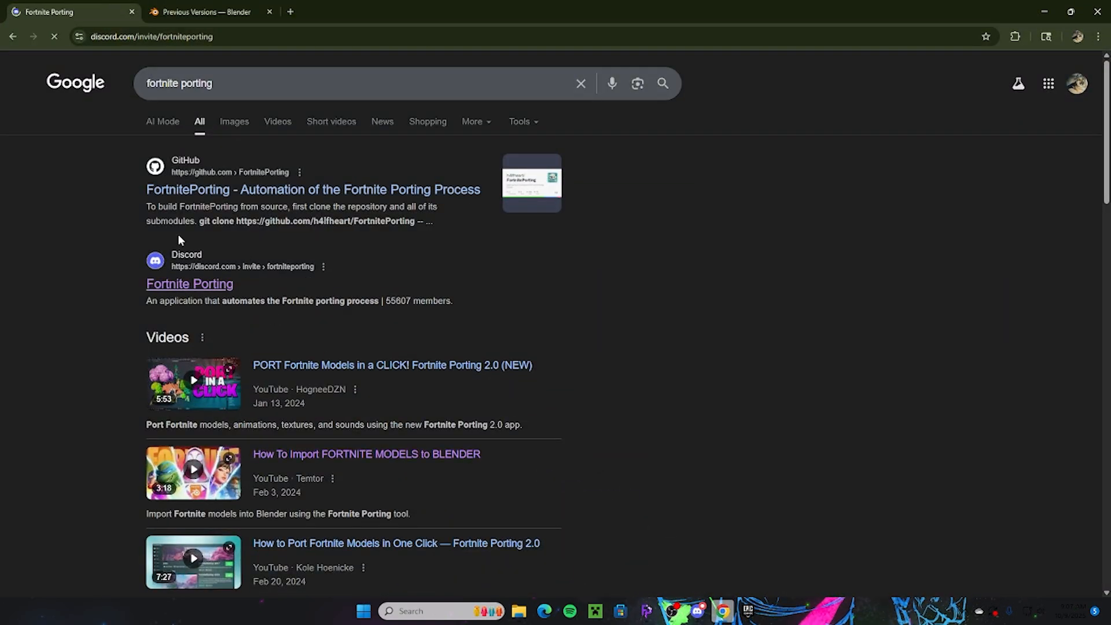
left_click(190, 283)
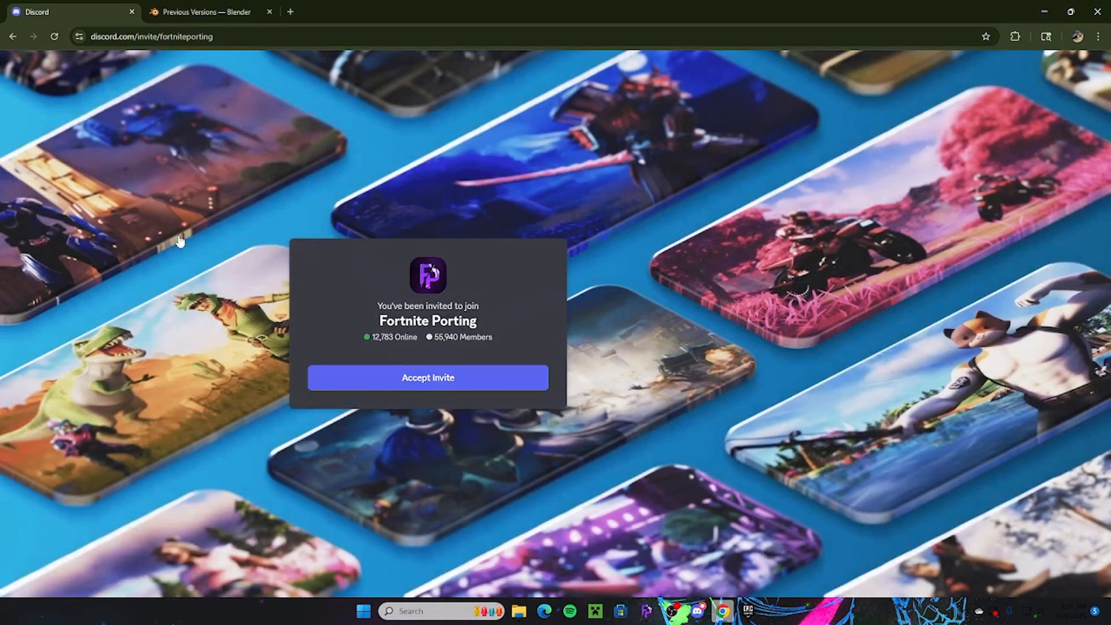
left_click(427, 376)
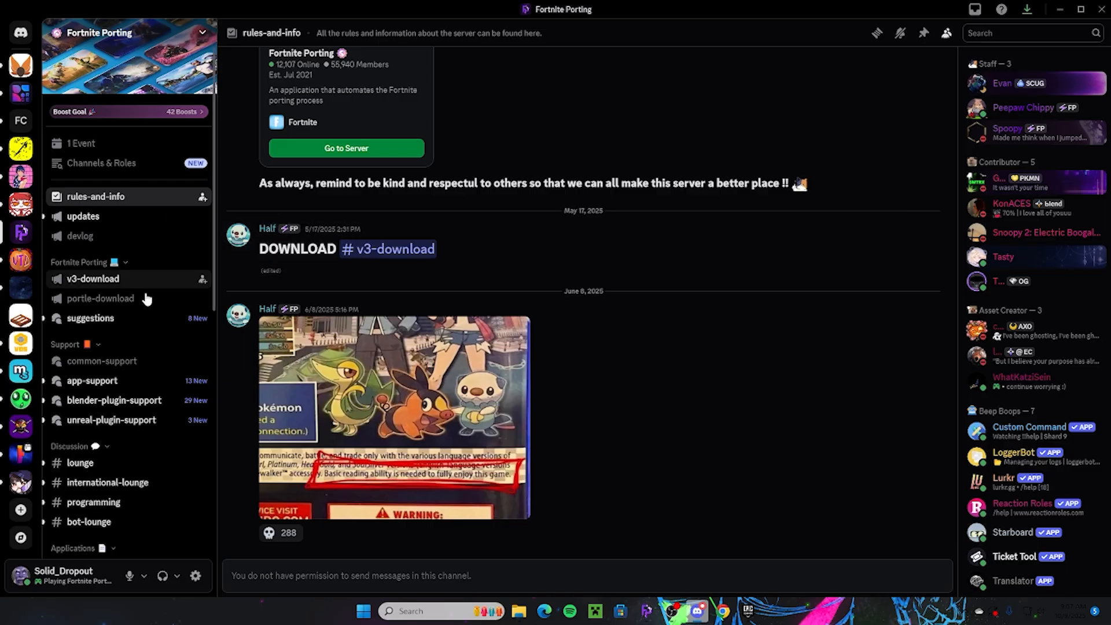
mouse_move(126, 283)
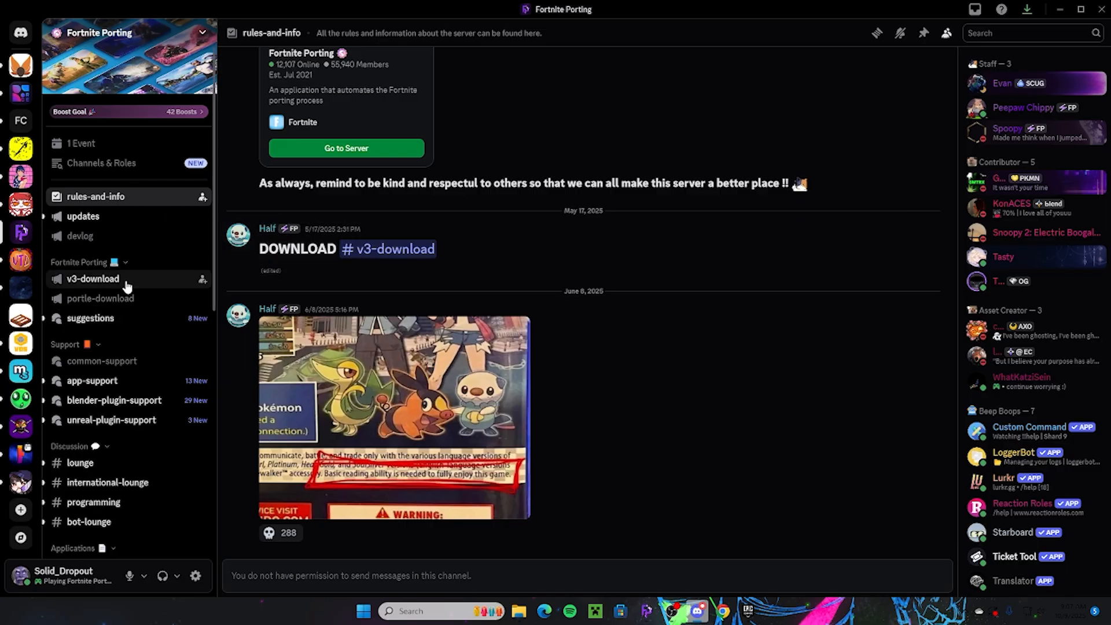
Download FortnitePorting.exe v3.1.3 from #v3-download, dismiss the warning, and minimize Chrome.
left_click(92, 278)
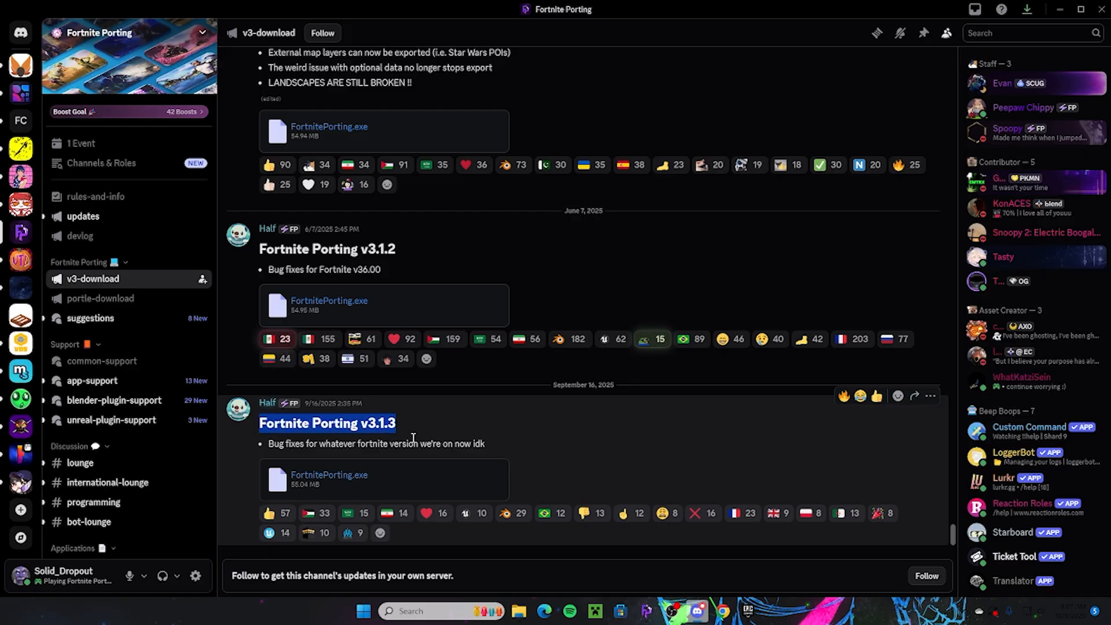
mouse_move(446, 505)
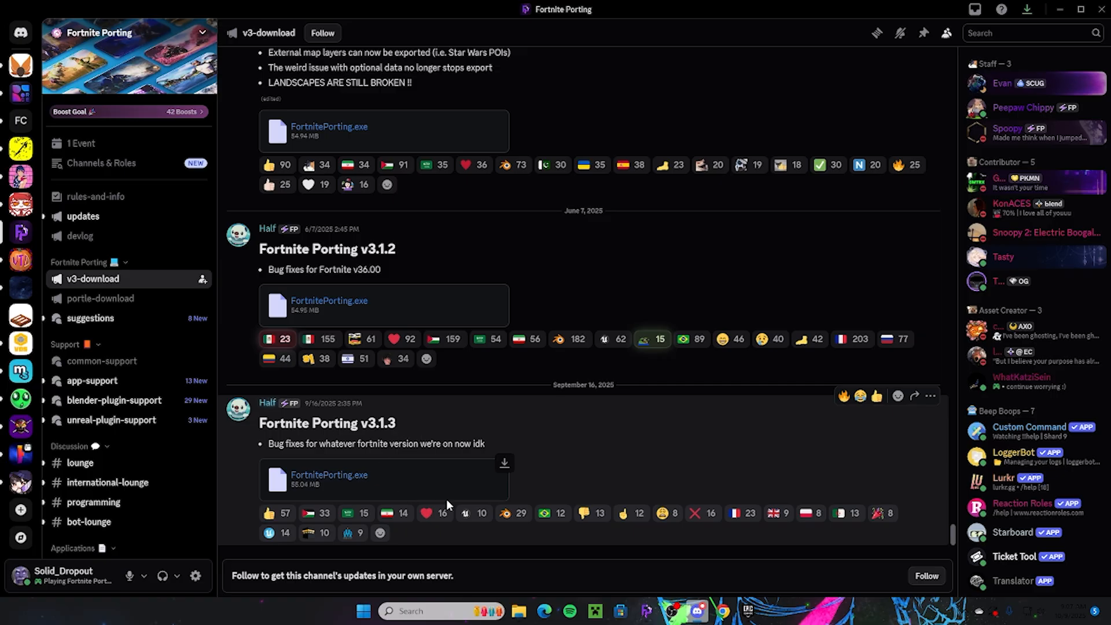
mouse_move(493, 502)
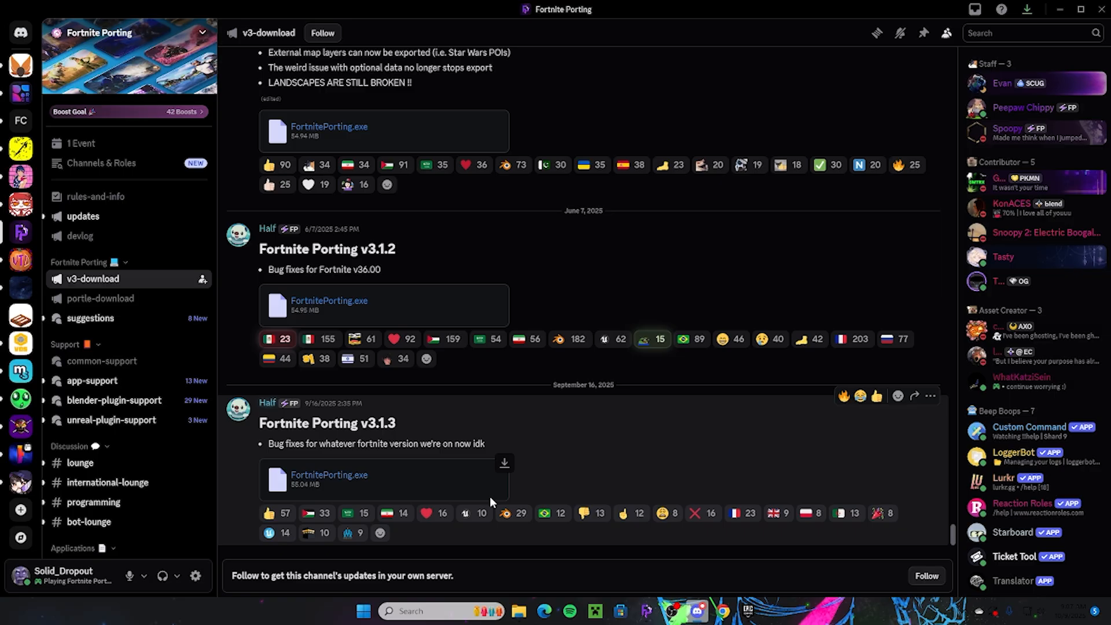
mouse_move(496, 448)
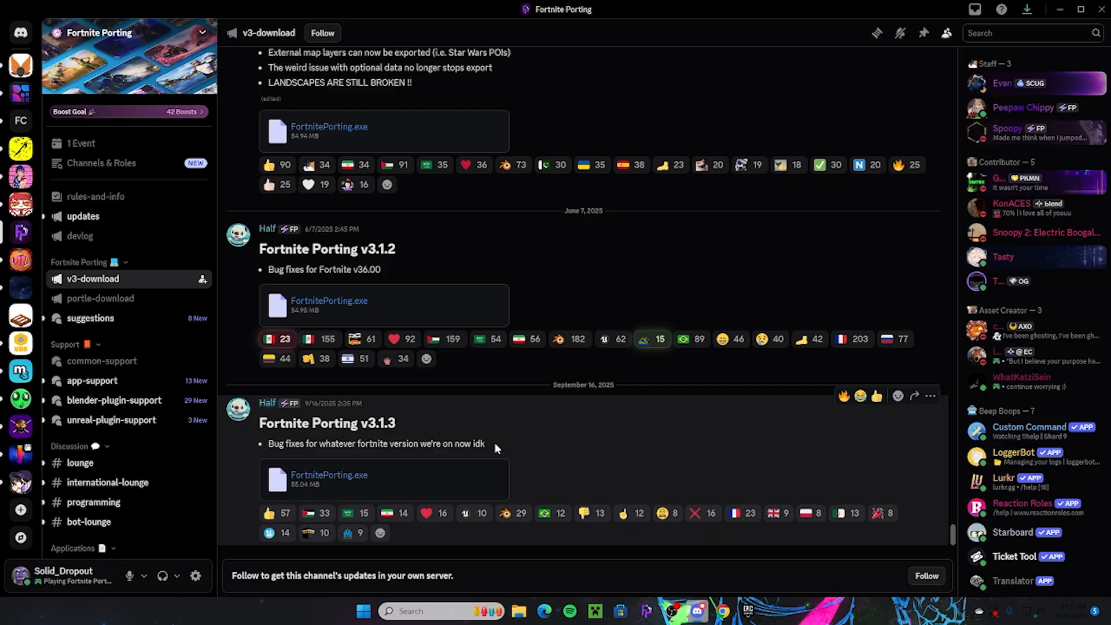
mouse_move(407, 435)
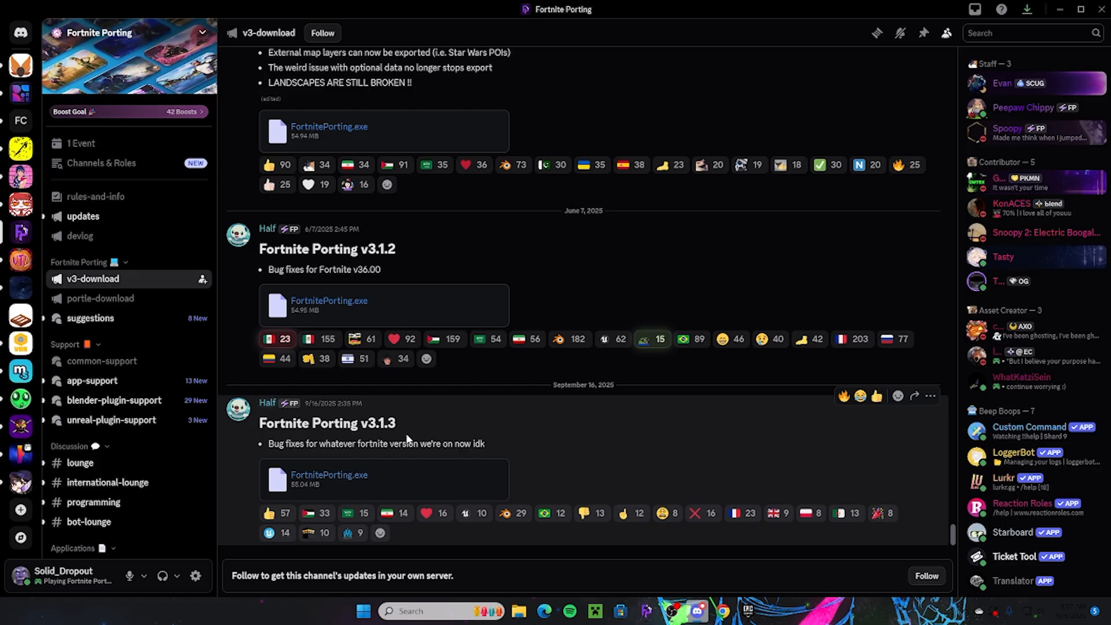
mouse_move(369, 485)
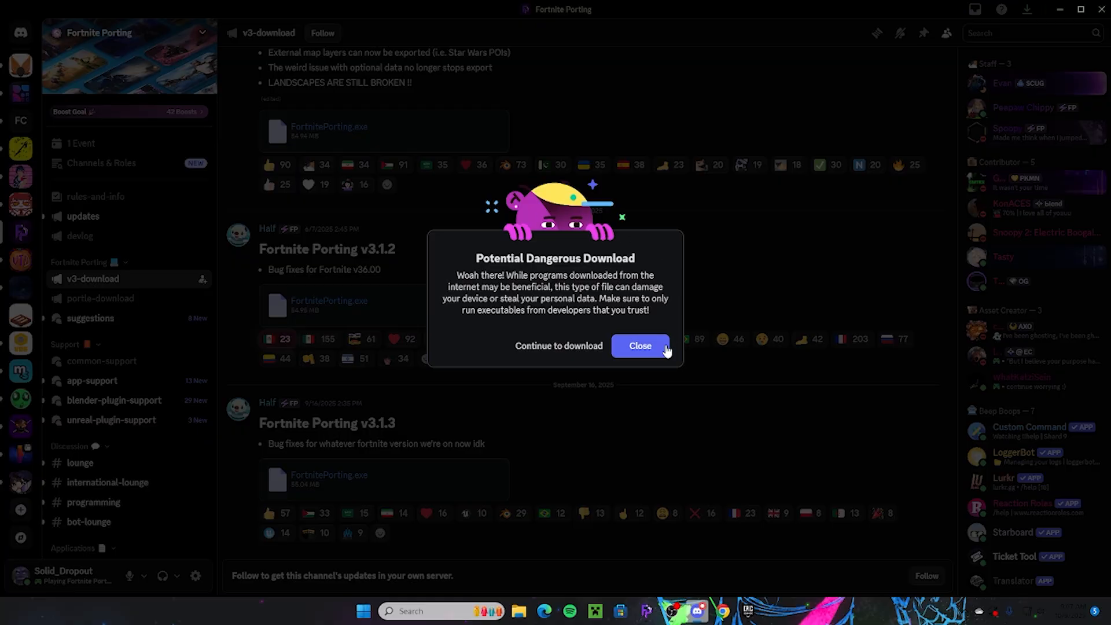
left_click(638, 346)
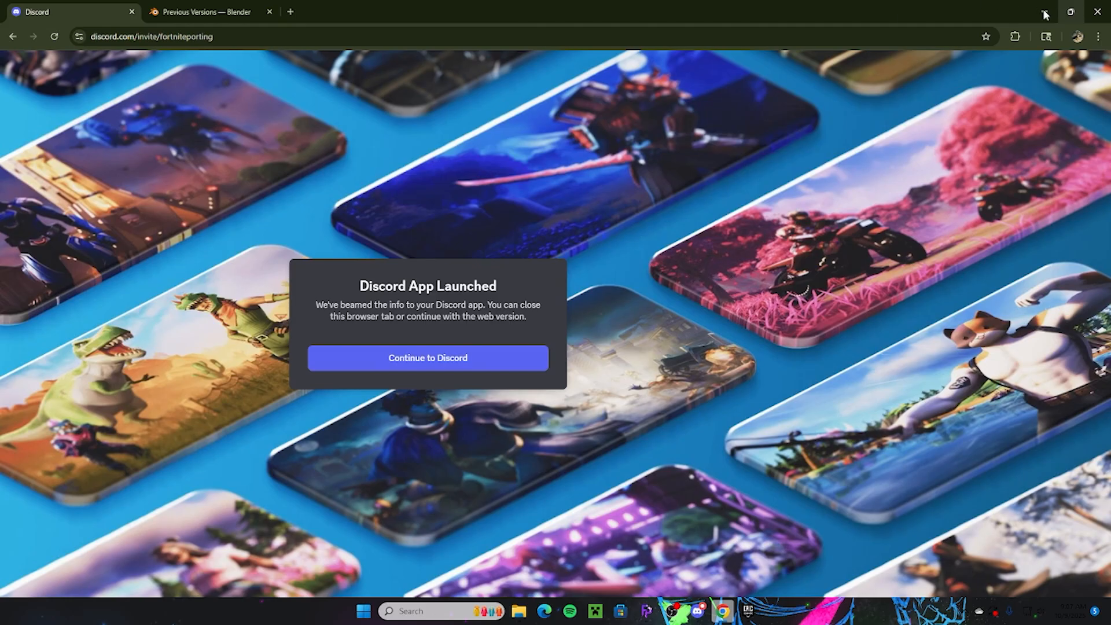
left_click(518, 611)
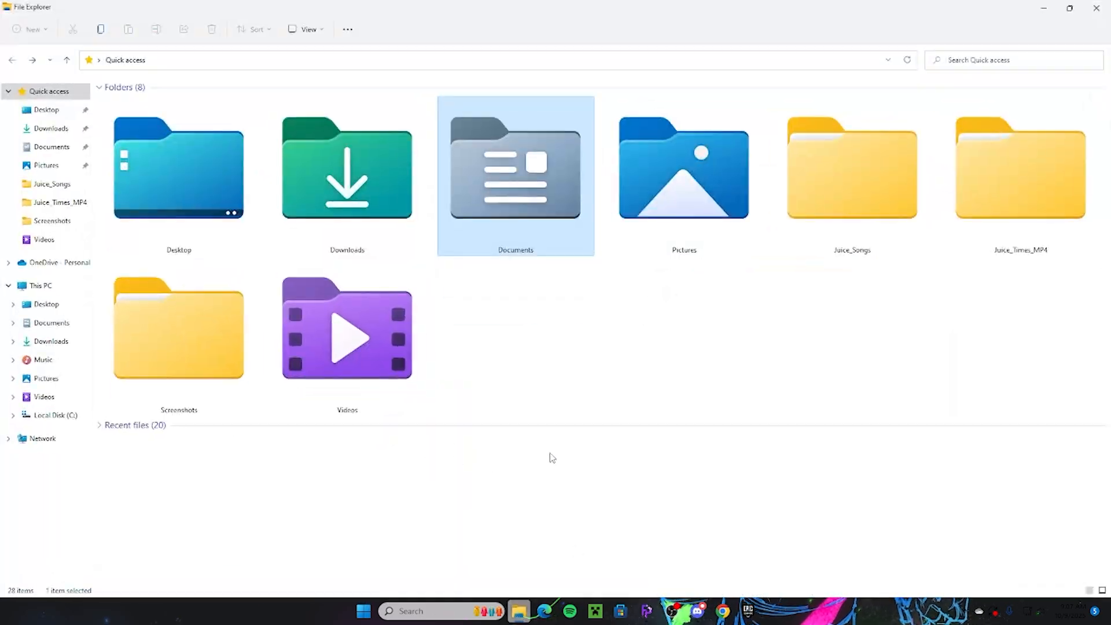
In Documents, create a 'Fortnite Porting' folder, then delete the resulting 'Fortnite Porting 2' folder.
double_click(515, 176)
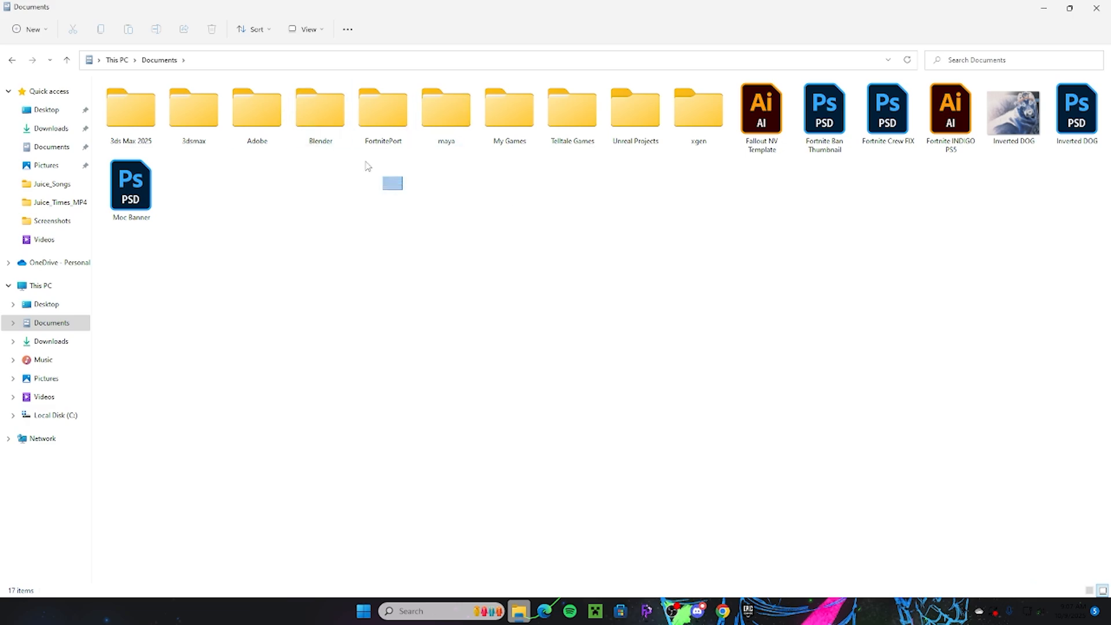
left_click(382, 113)
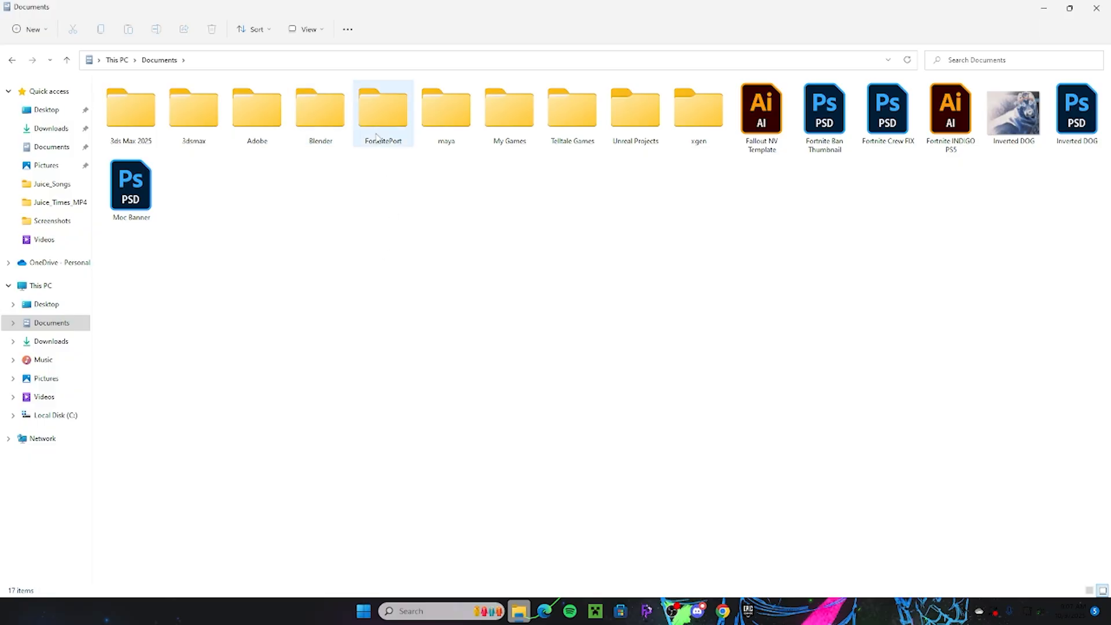
right_click(496, 269)
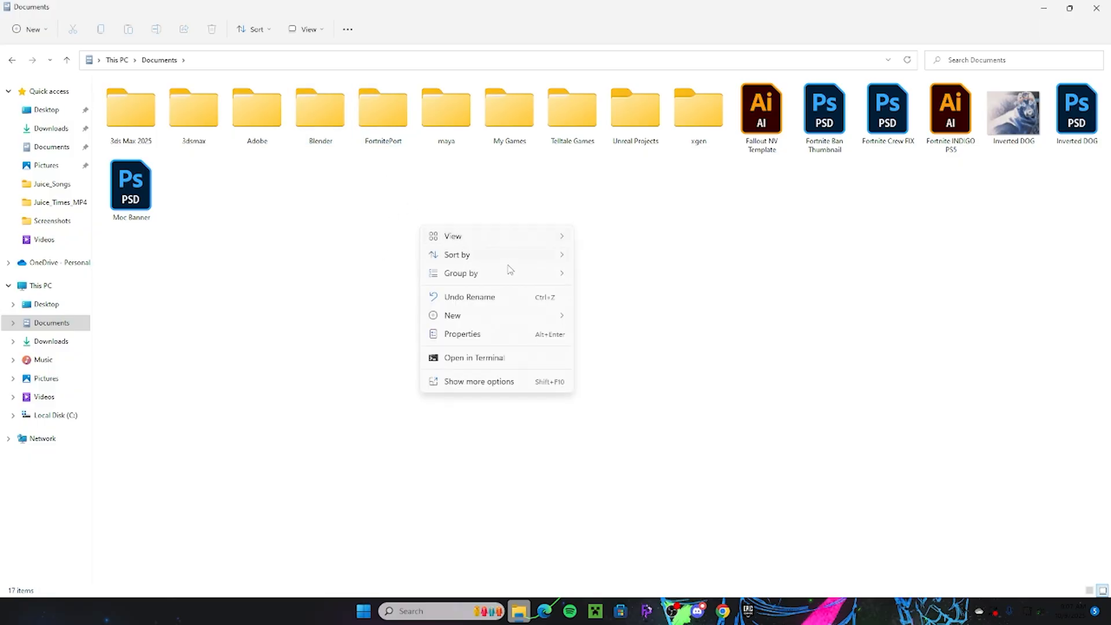
mouse_move(644, 322)
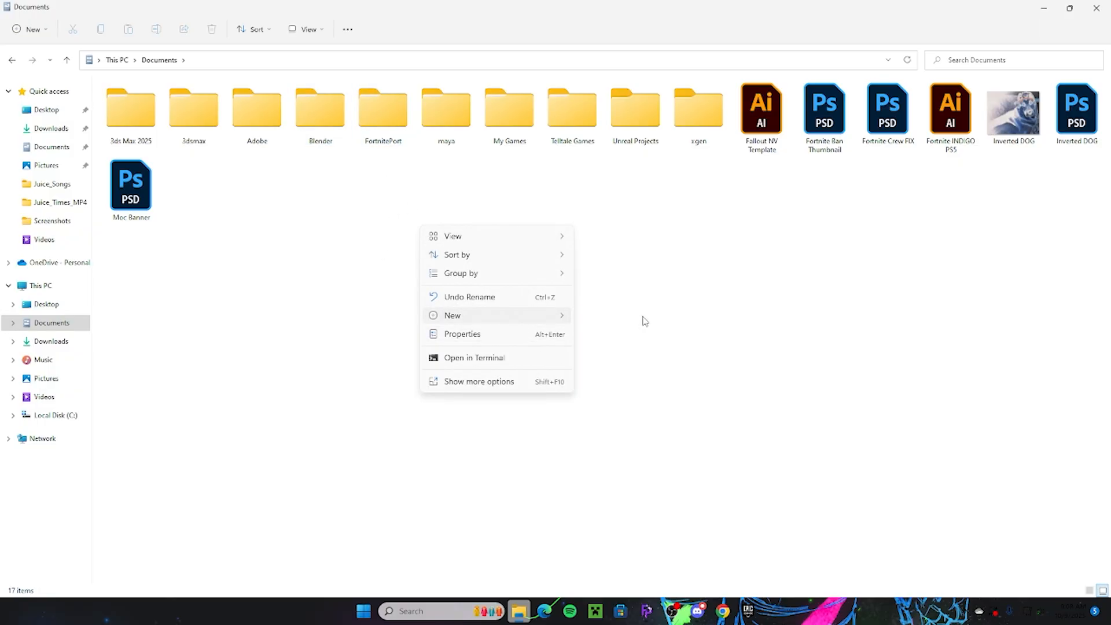
left_click(452, 315)
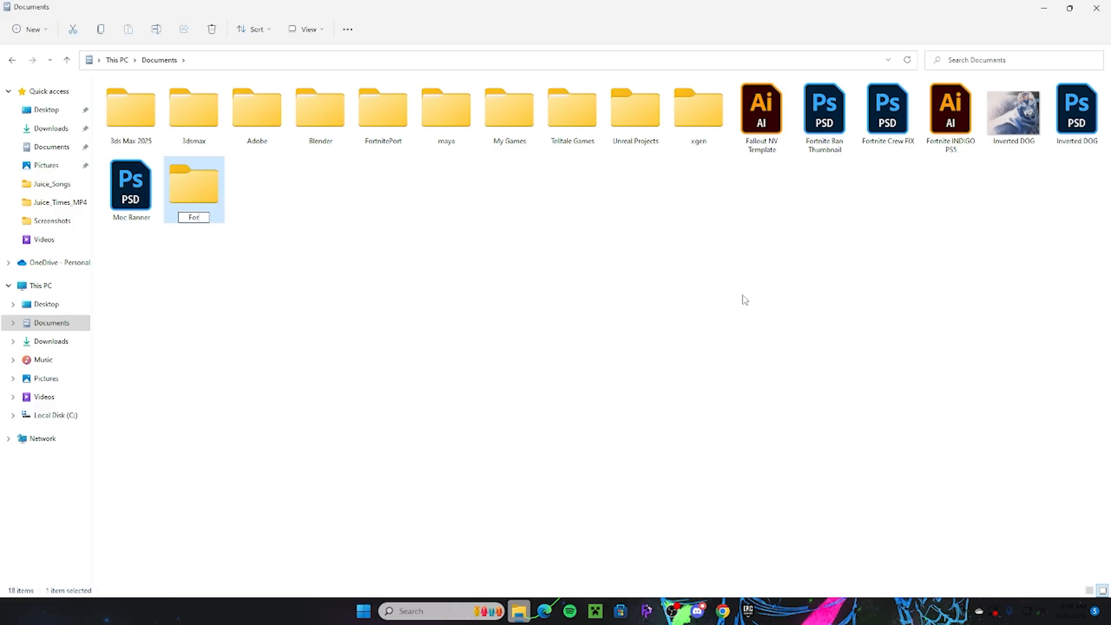
type("Fortnite Porting 2")
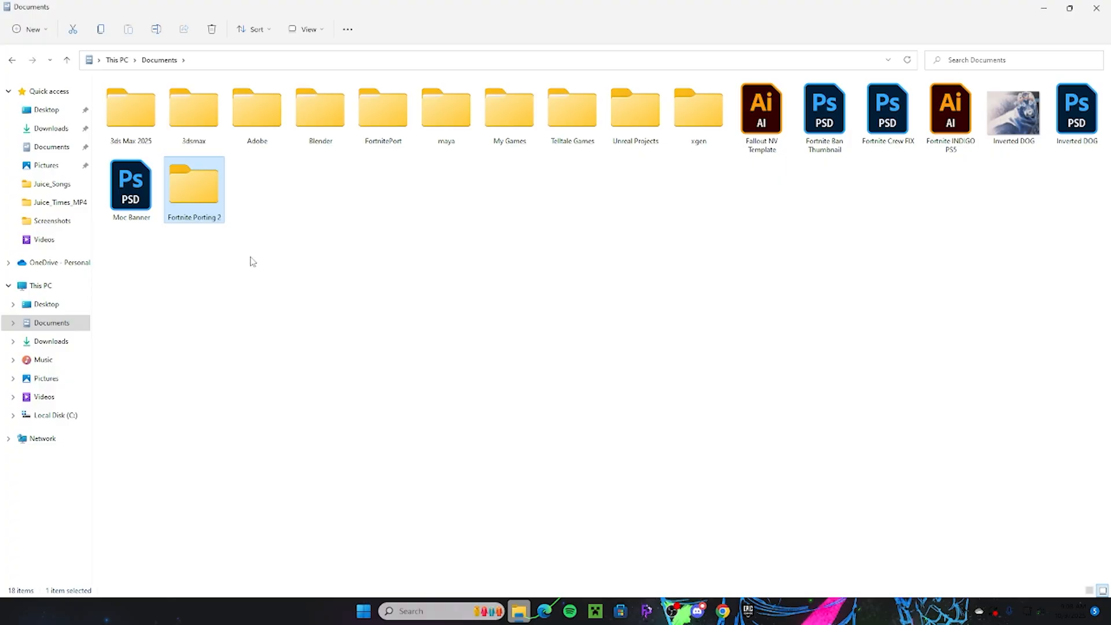
right_click(193, 187)
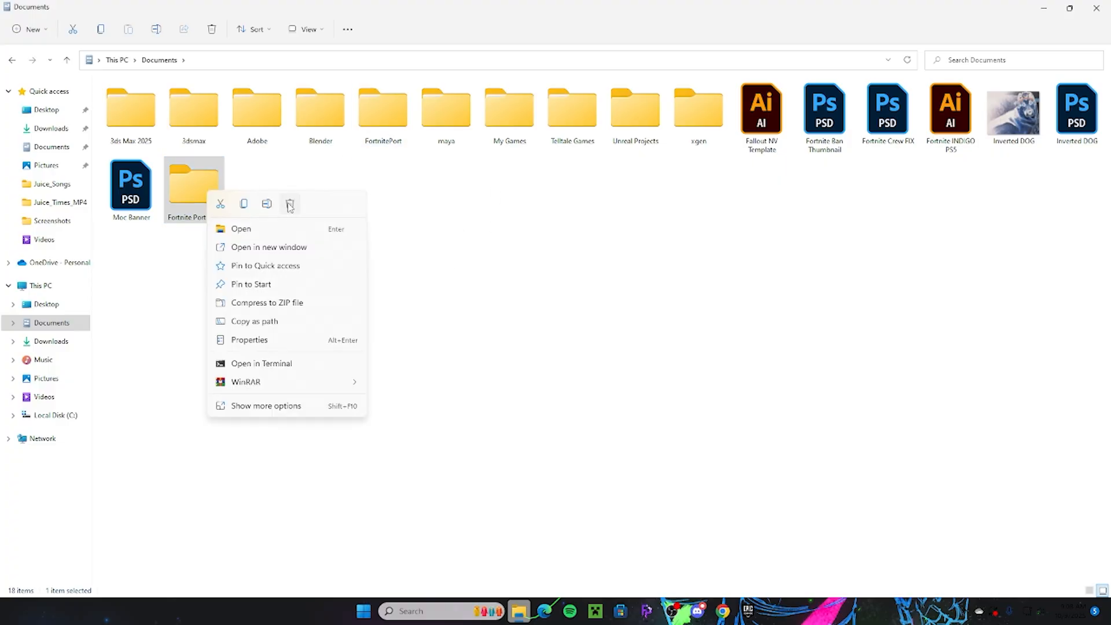
left_click(290, 204)
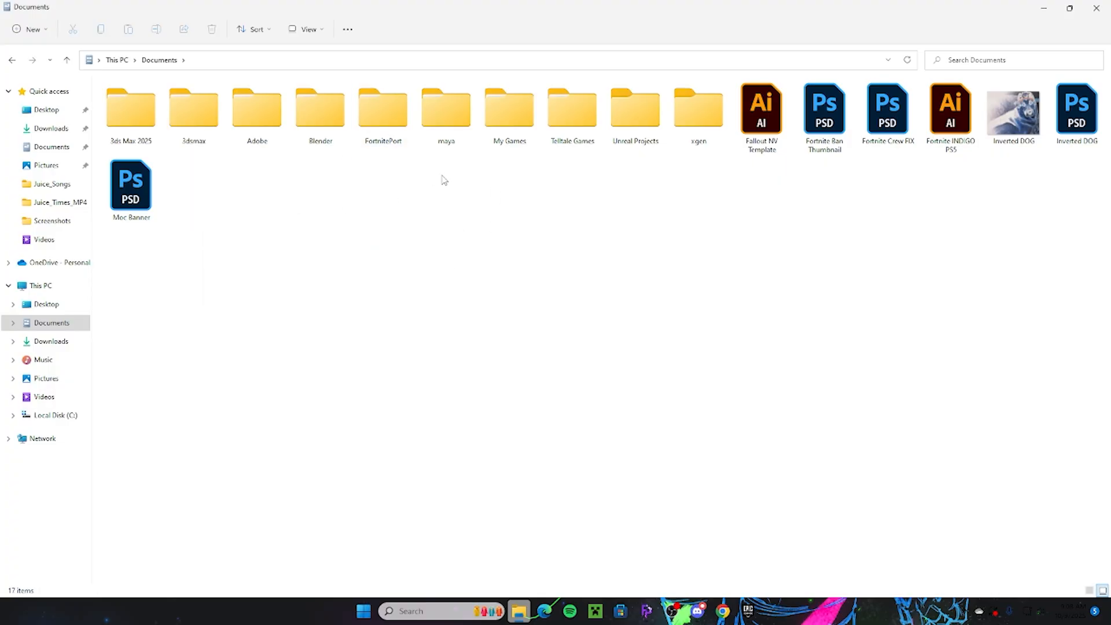
mouse_move(358, 152)
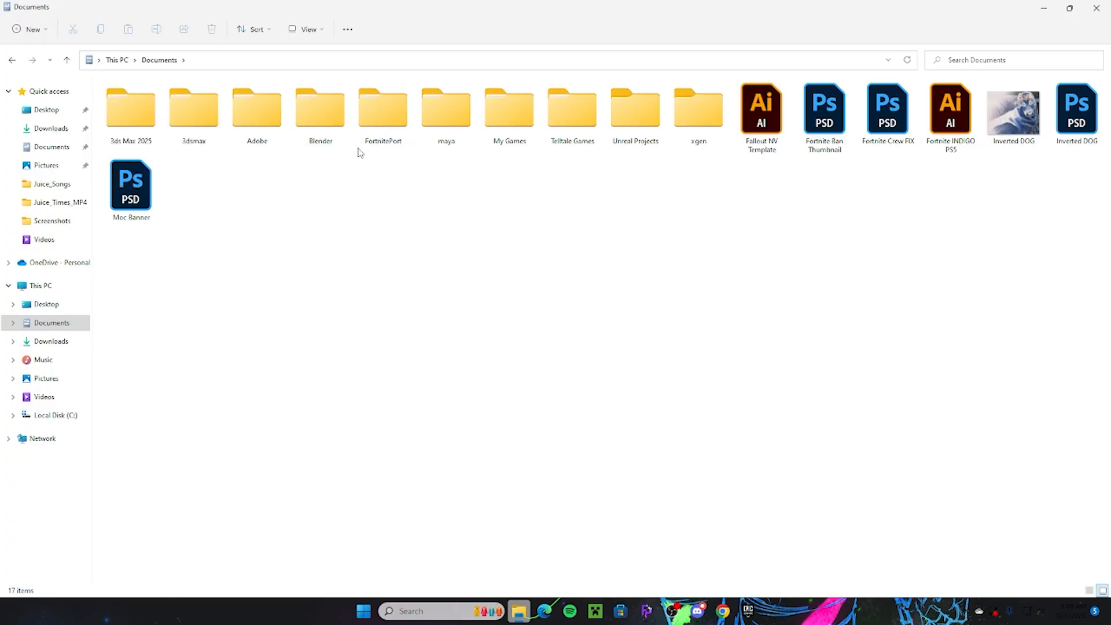
mouse_move(720, 612)
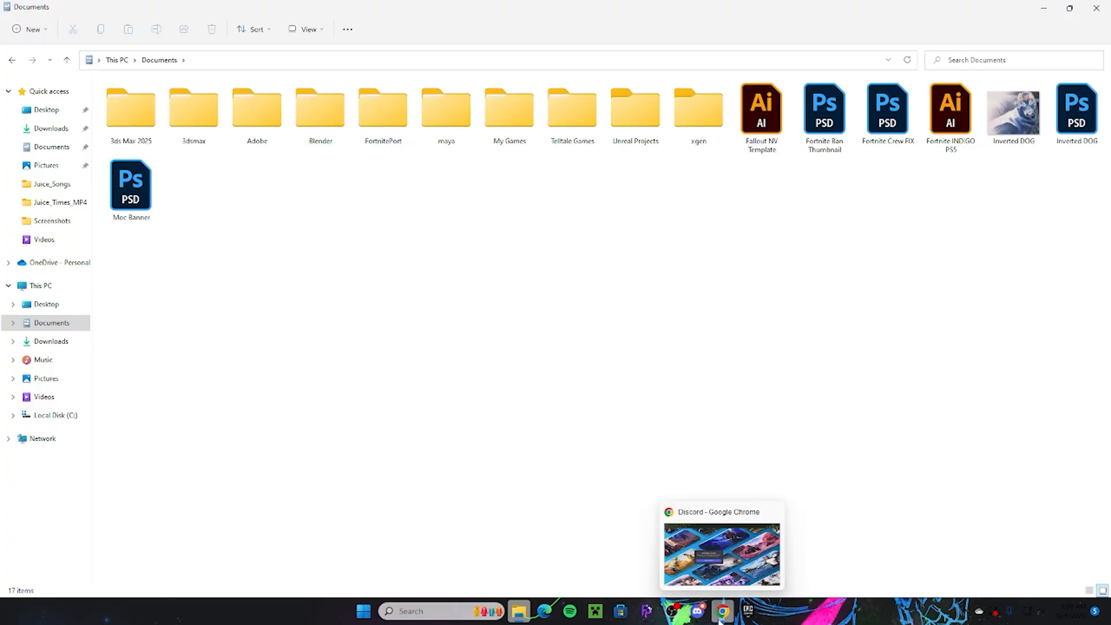
Switch to the blender.org Previous Versions download page.
left_click(722, 611)
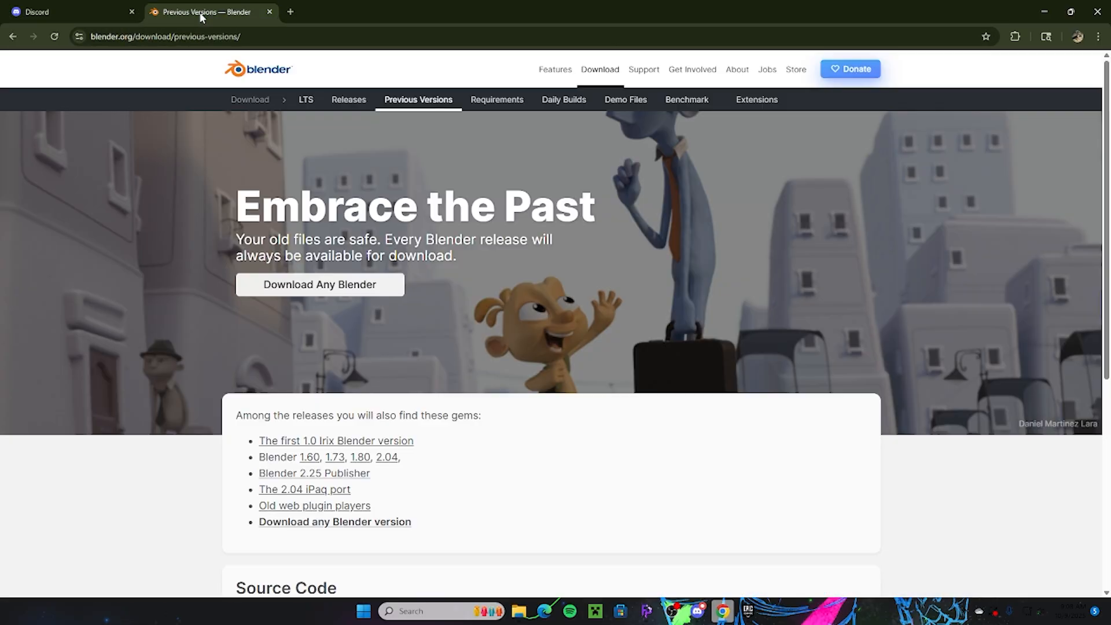
mouse_move(546, 130)
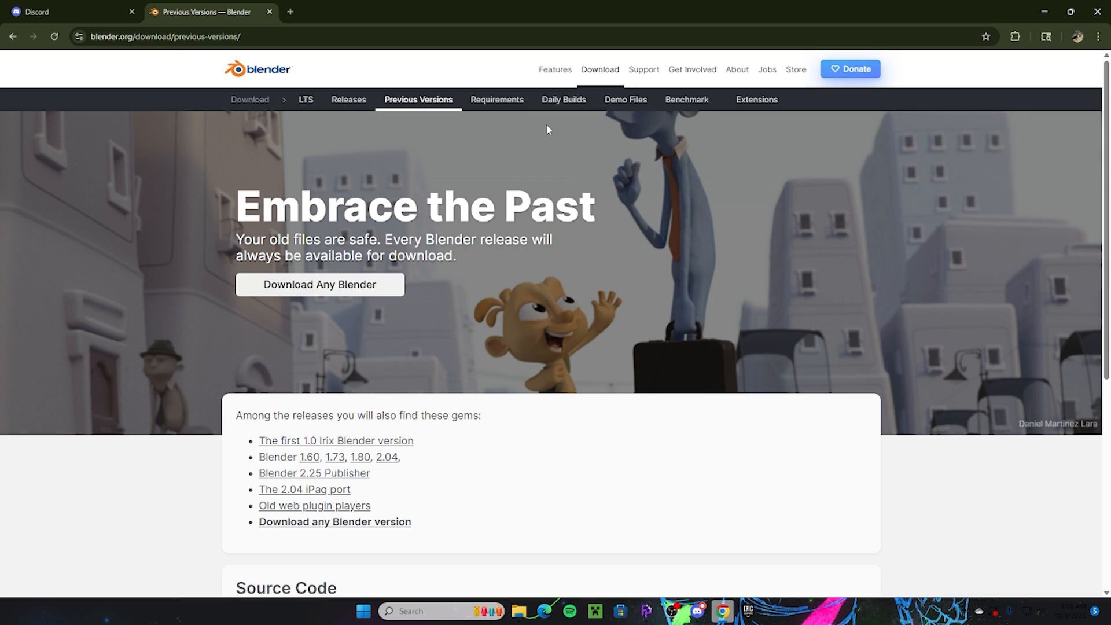
mouse_move(619, 496)
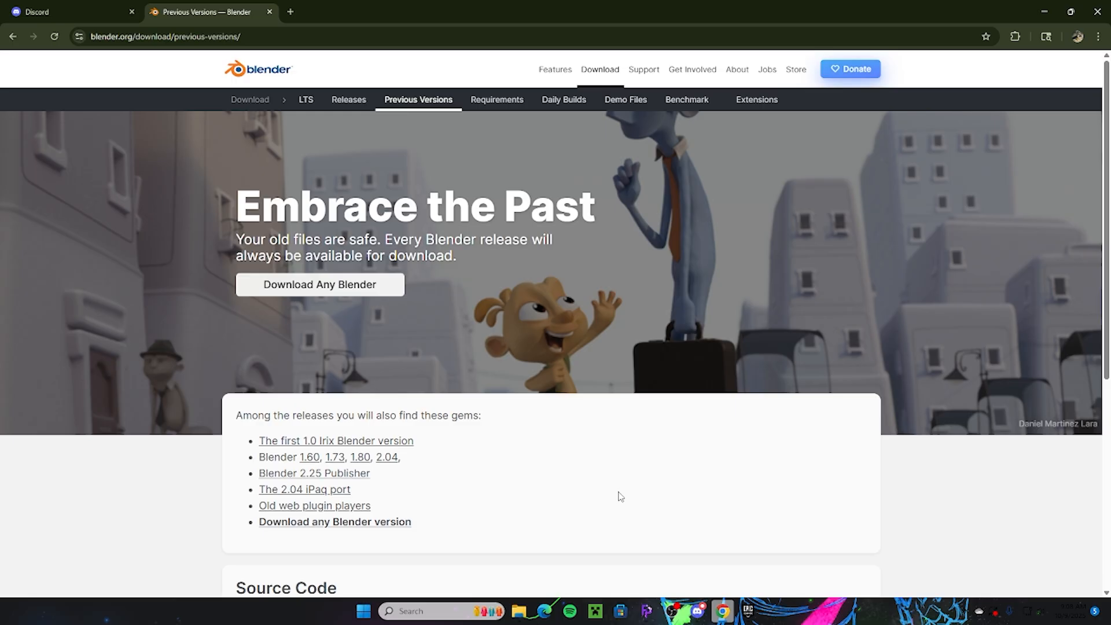
mouse_move(274, 98)
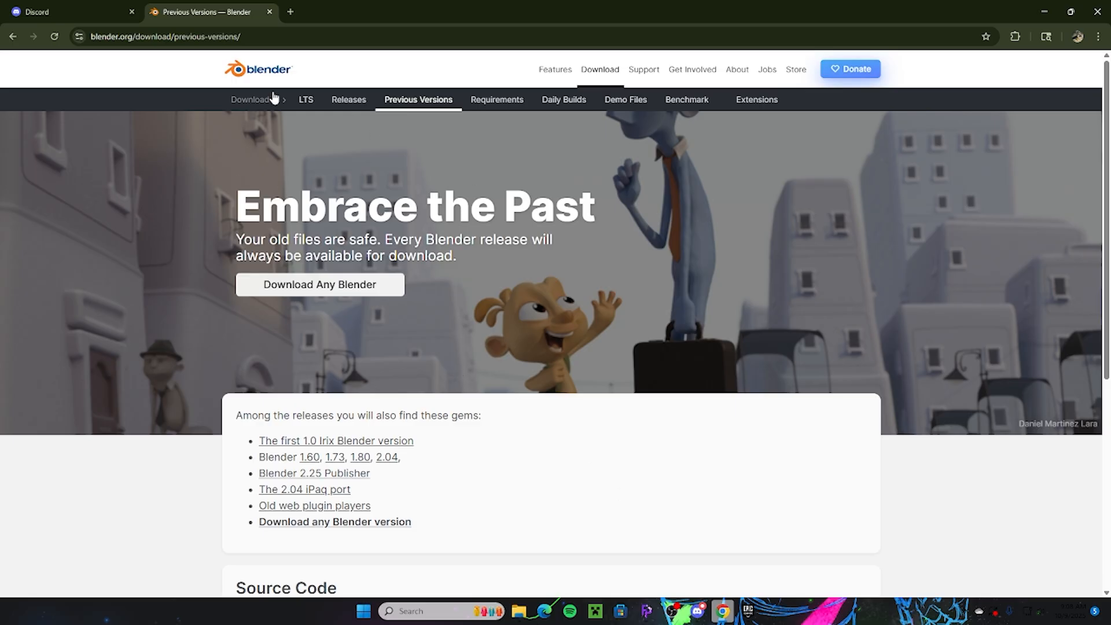
mouse_move(214, 82)
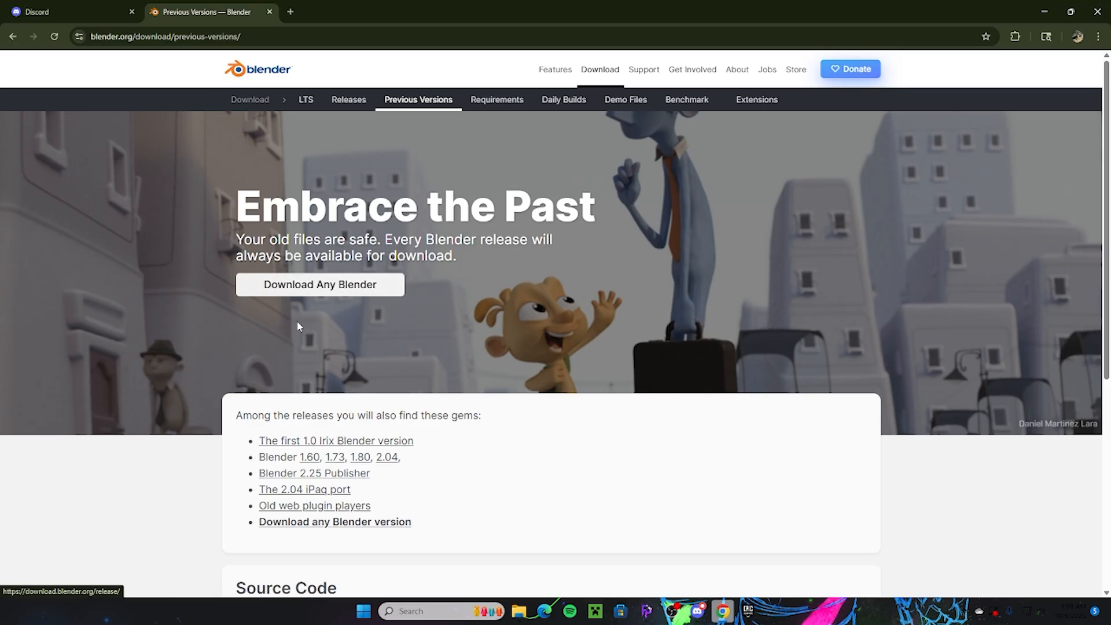
mouse_move(339, 298)
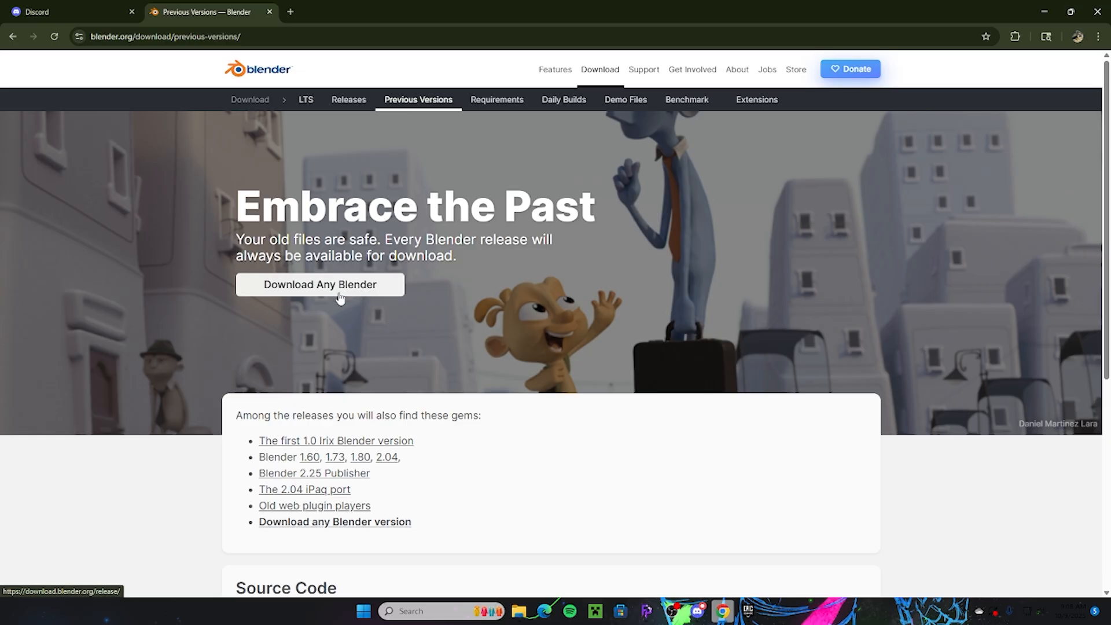
mouse_move(589, 406)
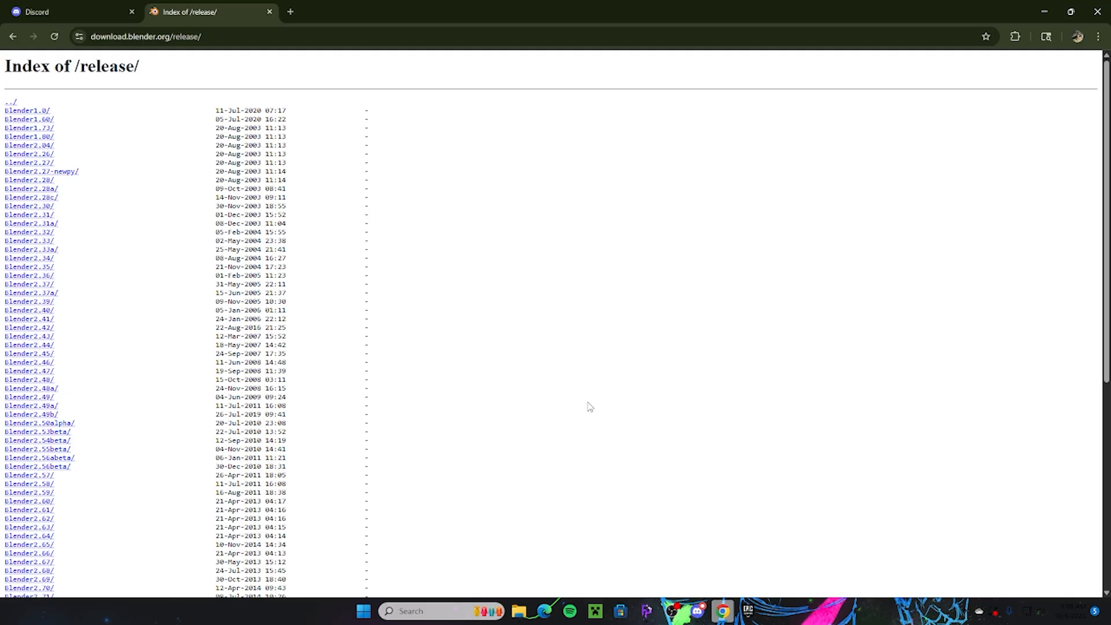
Scroll the release index and open the Blender4.5/ folder listing 4.5.0–4.5.3 builds.
scroll("down", 3)
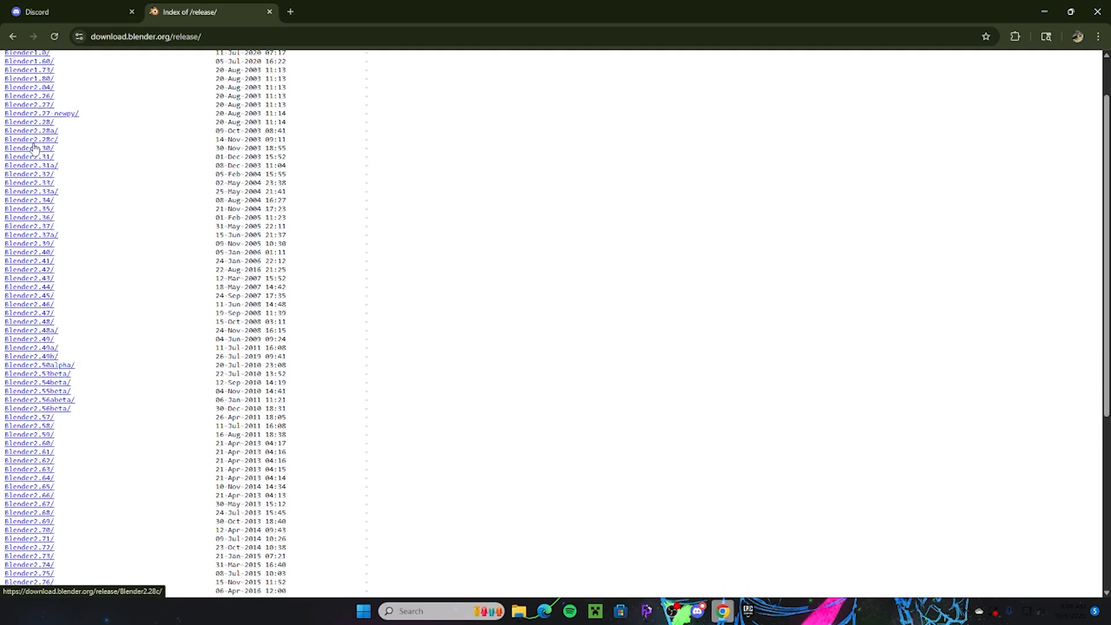
scroll("down", 3)
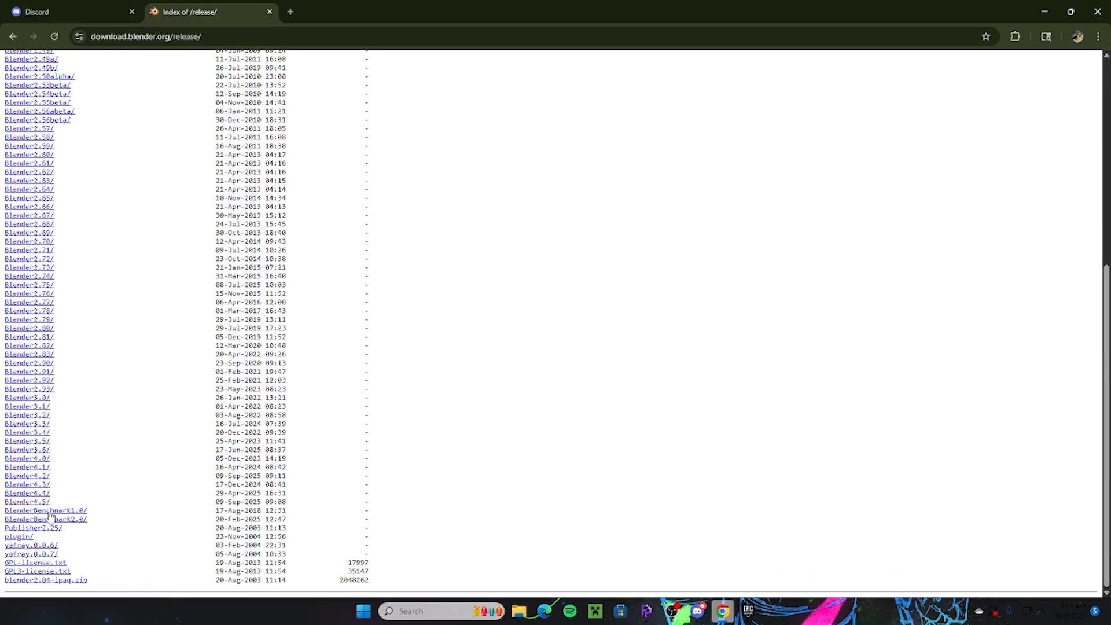
left_click(28, 502)
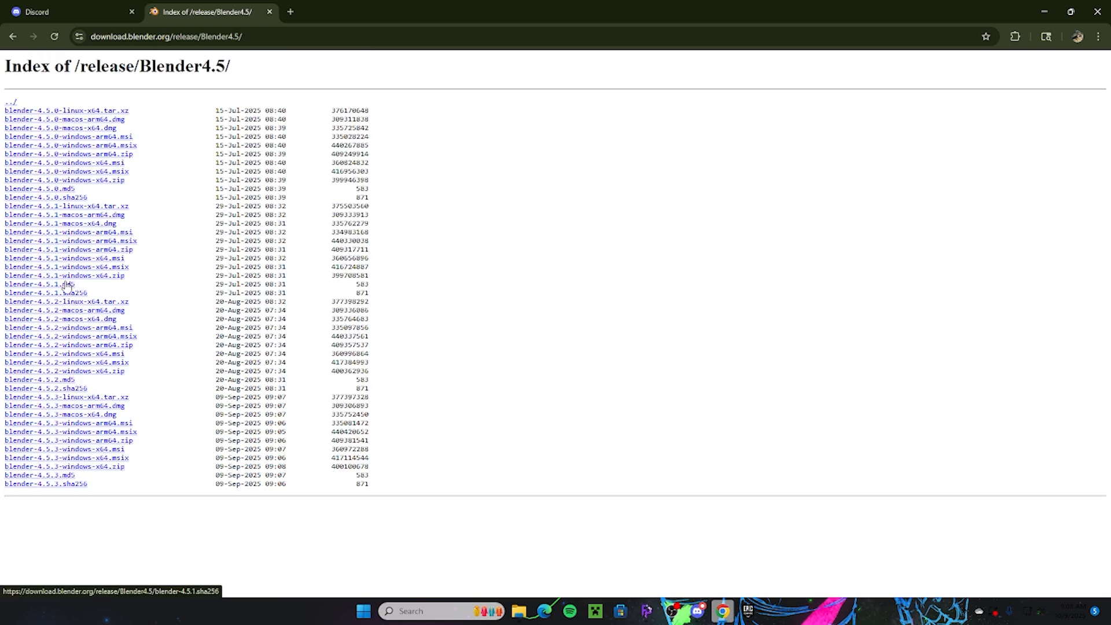
mouse_move(85, 209)
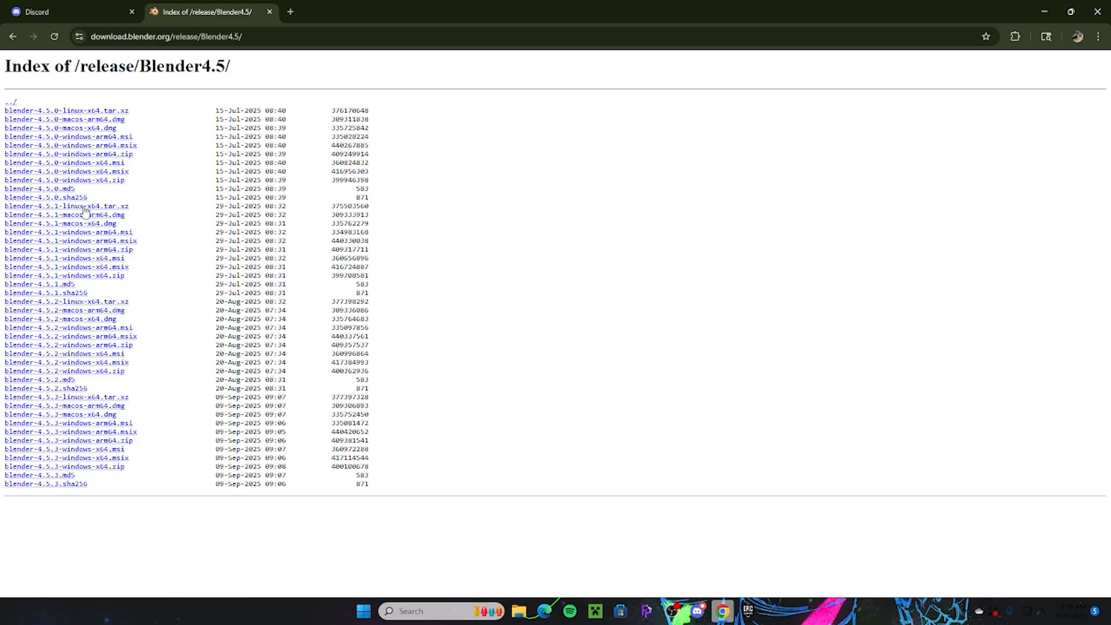
mouse_move(568, 392)
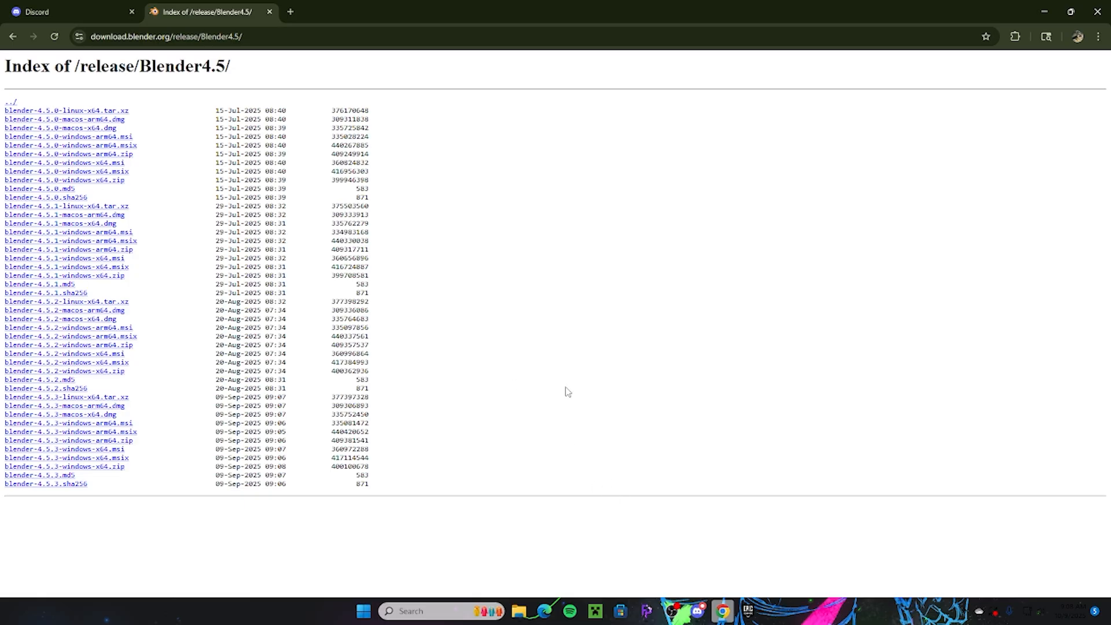
mouse_move(86, 149)
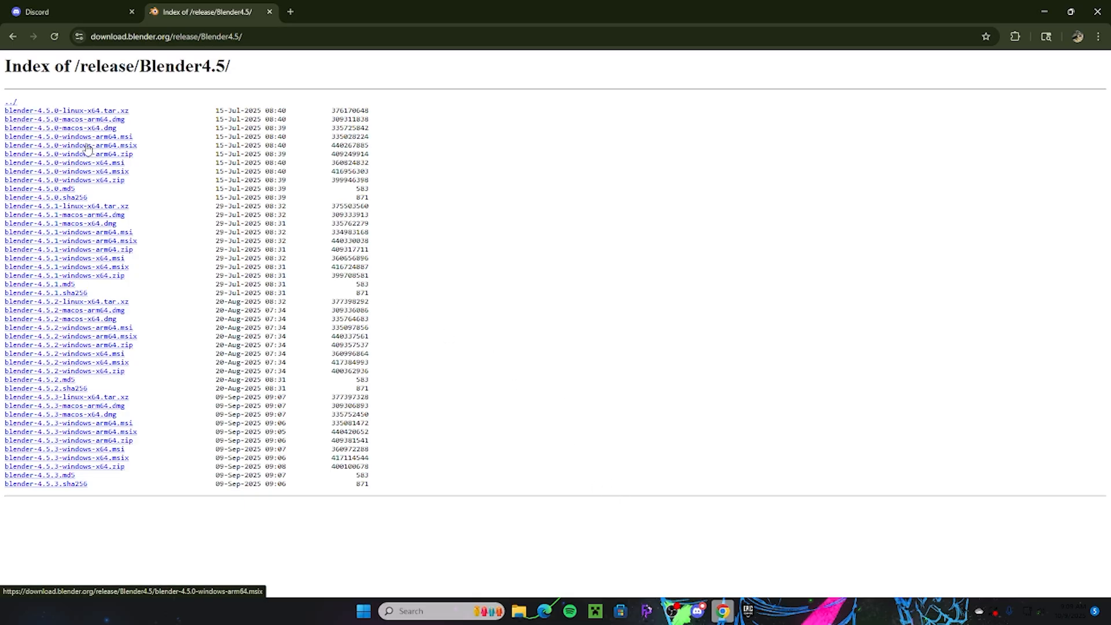
mouse_move(85, 162)
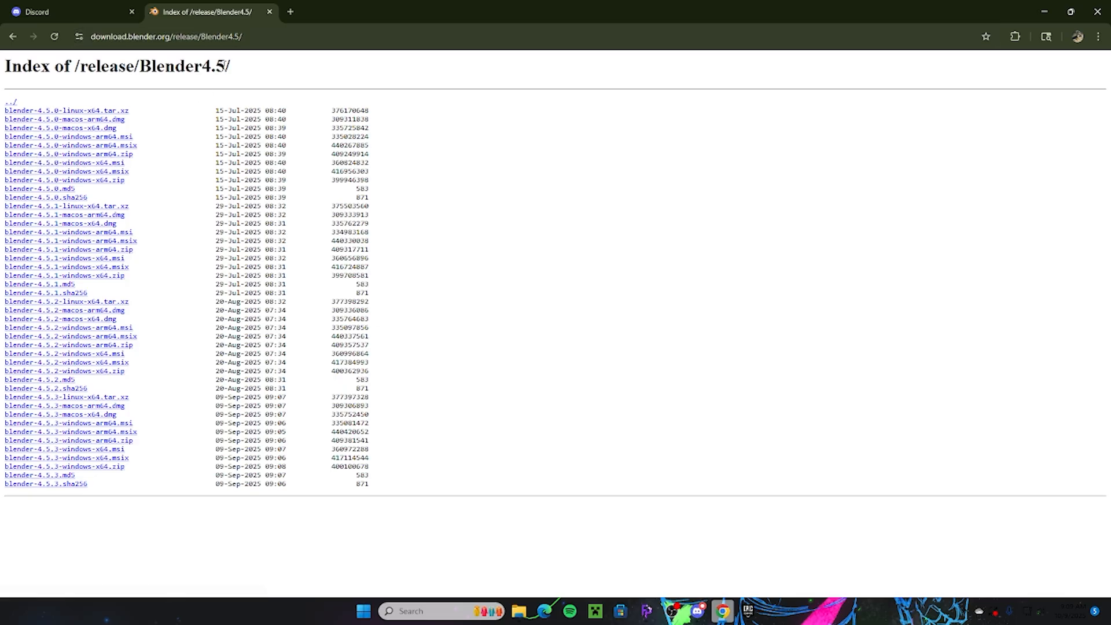
mouse_move(602, 588)
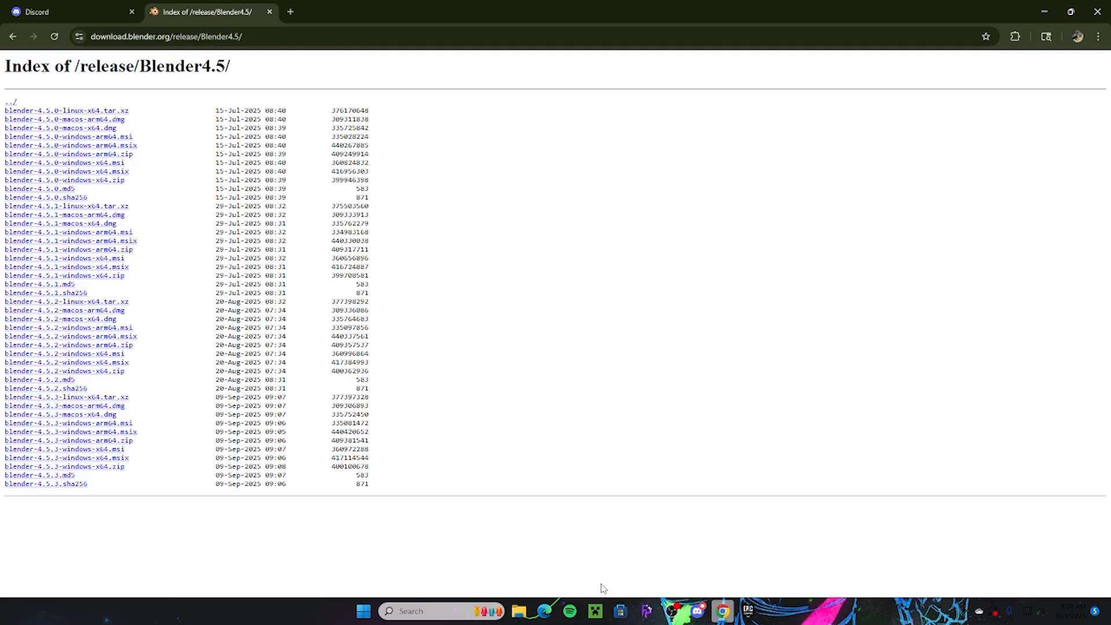
left_click(518, 611)
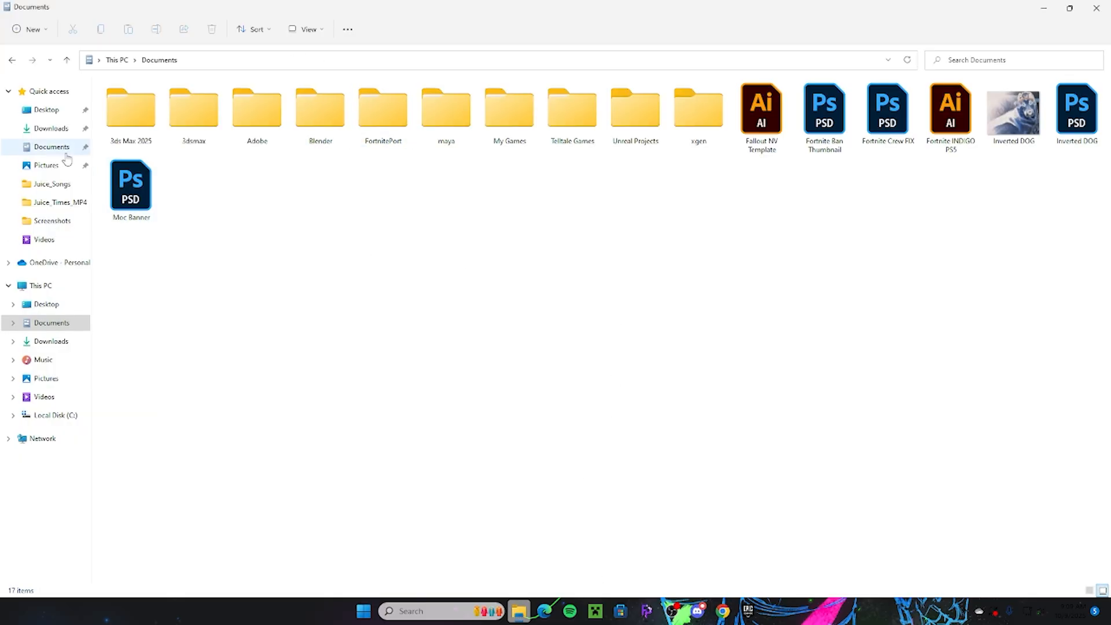
Inspect Documents > Blender > blender-4.5.0-windows-x64, then close File Explorer.
left_click(319, 110)
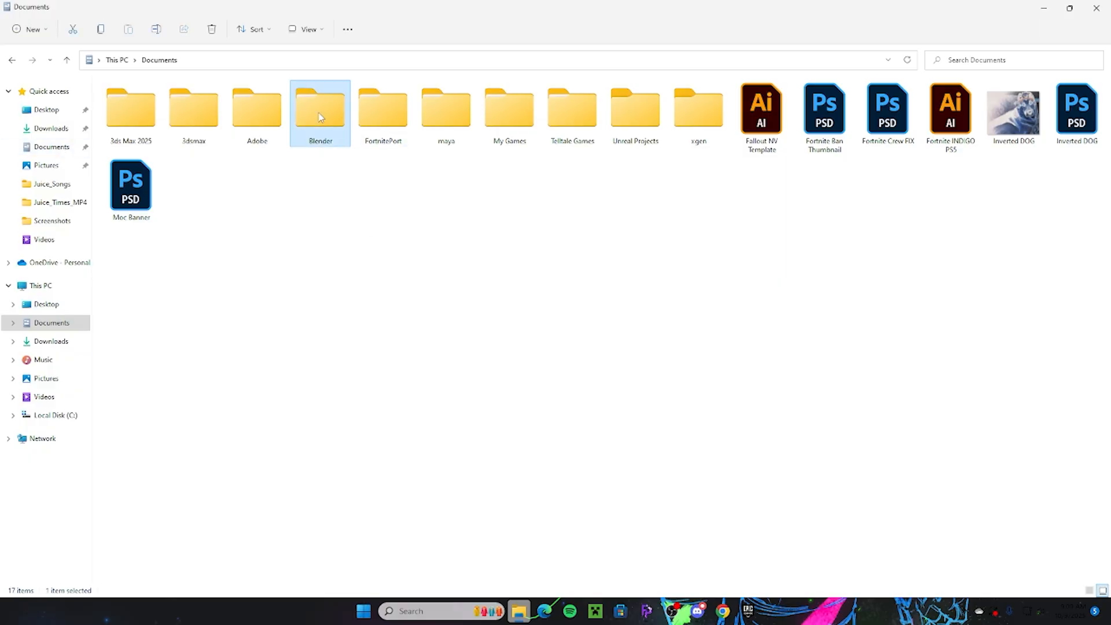
double_click(320, 108)
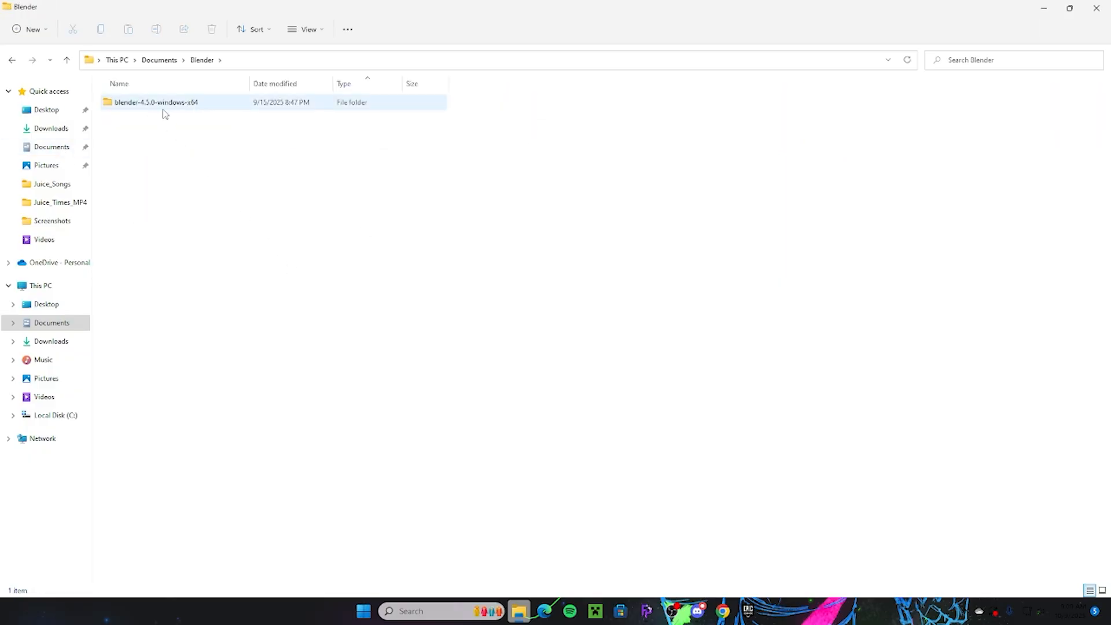
double_click(157, 102)
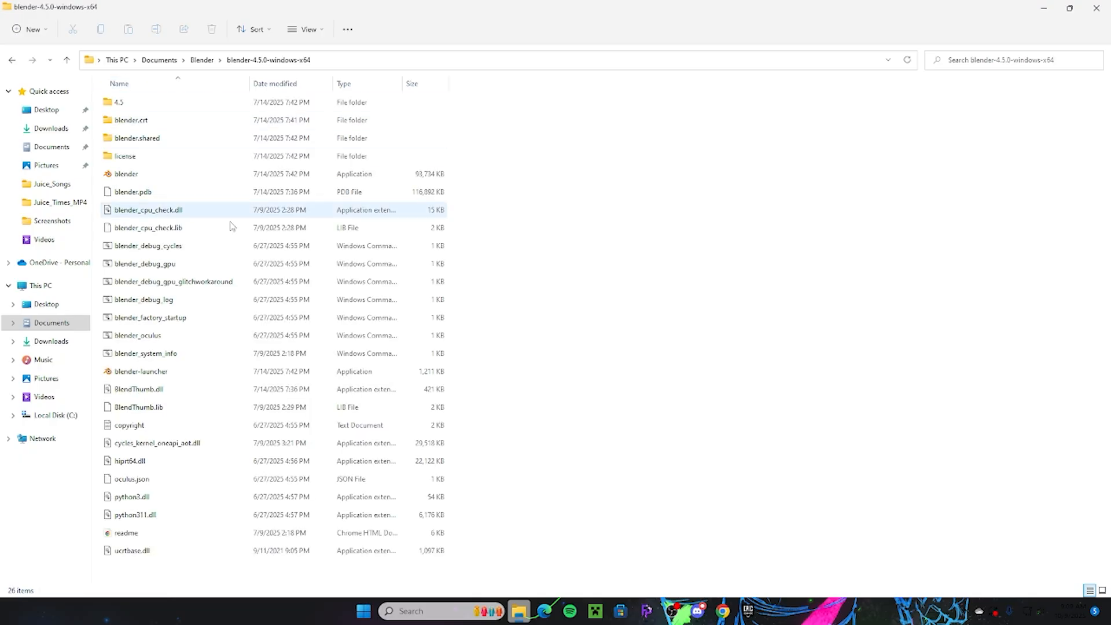
mouse_move(205, 197)
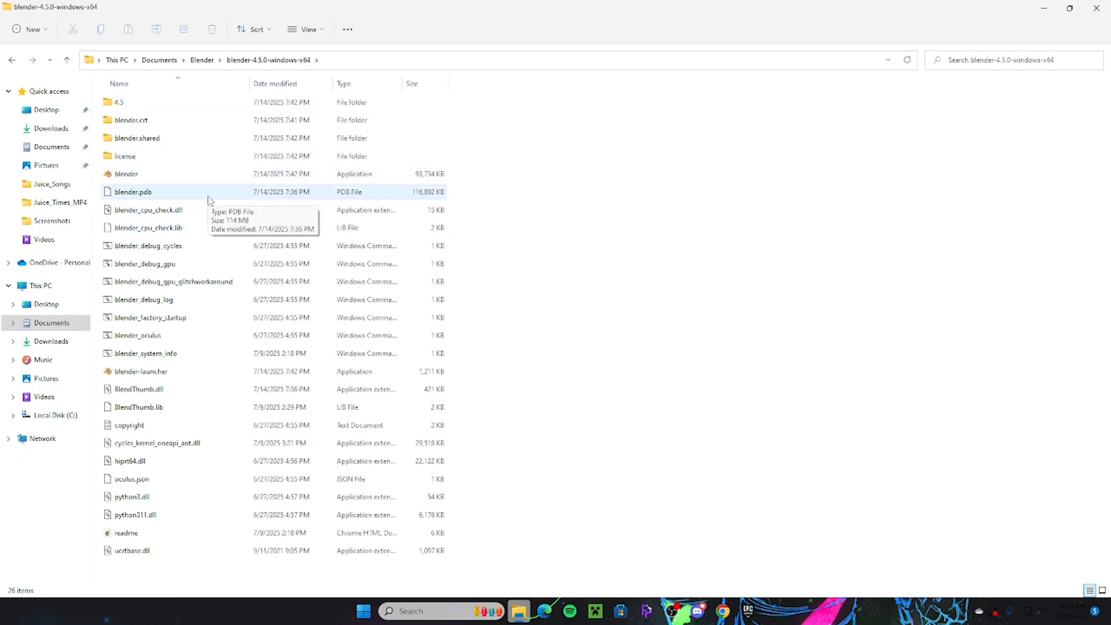
left_click(722, 612)
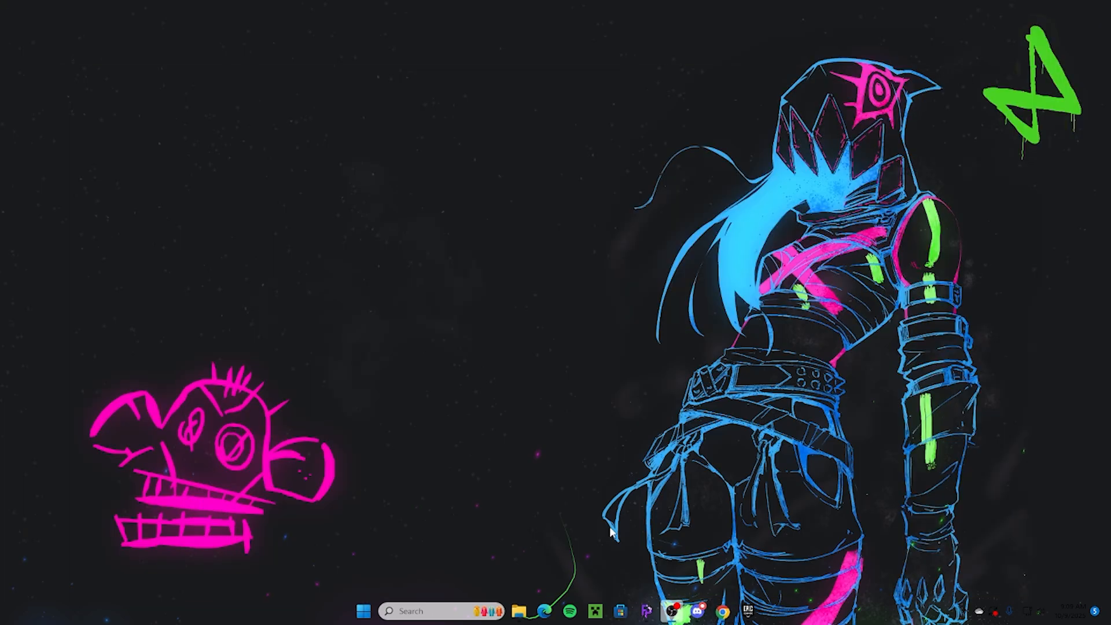
Enable Automatic Sync and sync the Blender 4.5 extension from 3.1.2 to 3.1.3.
left_click(645, 611)
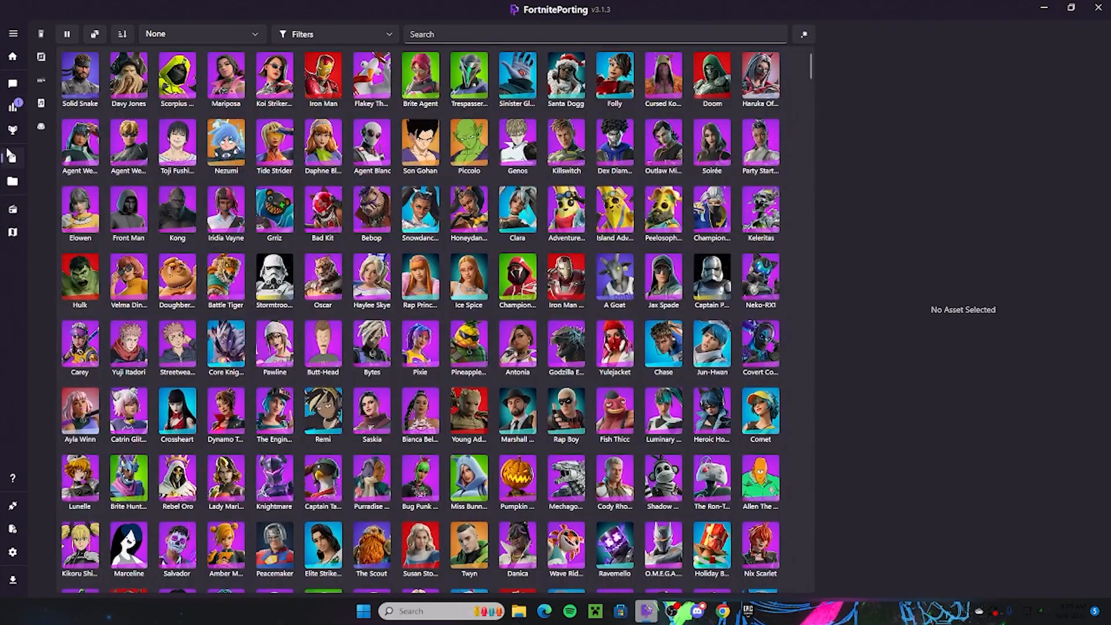
mouse_move(12, 508)
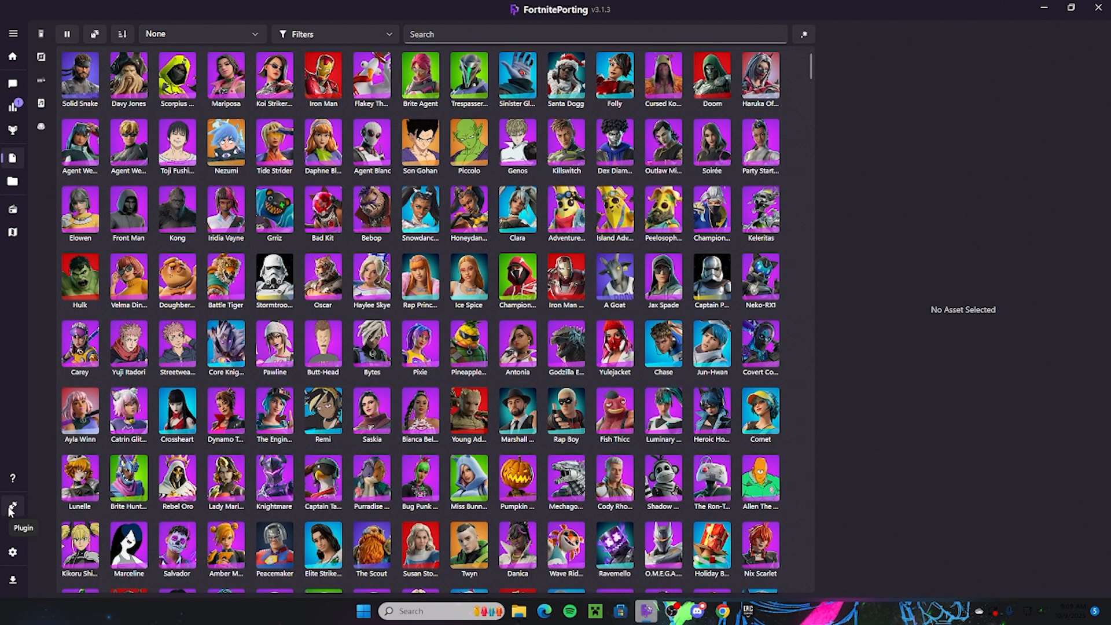
left_click(12, 508)
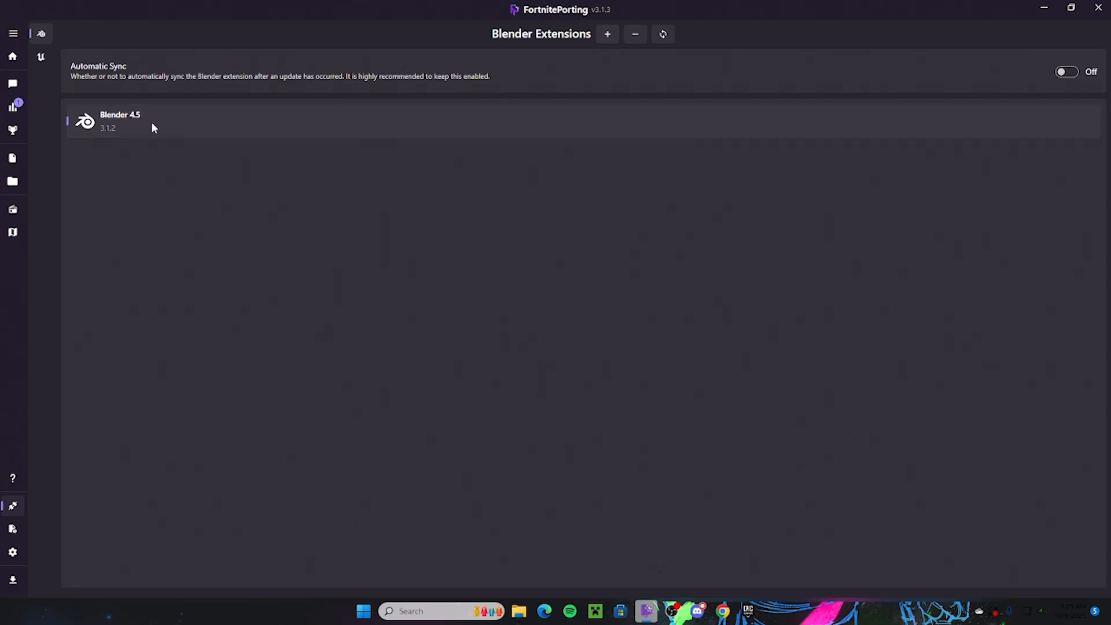
mouse_move(700, 44)
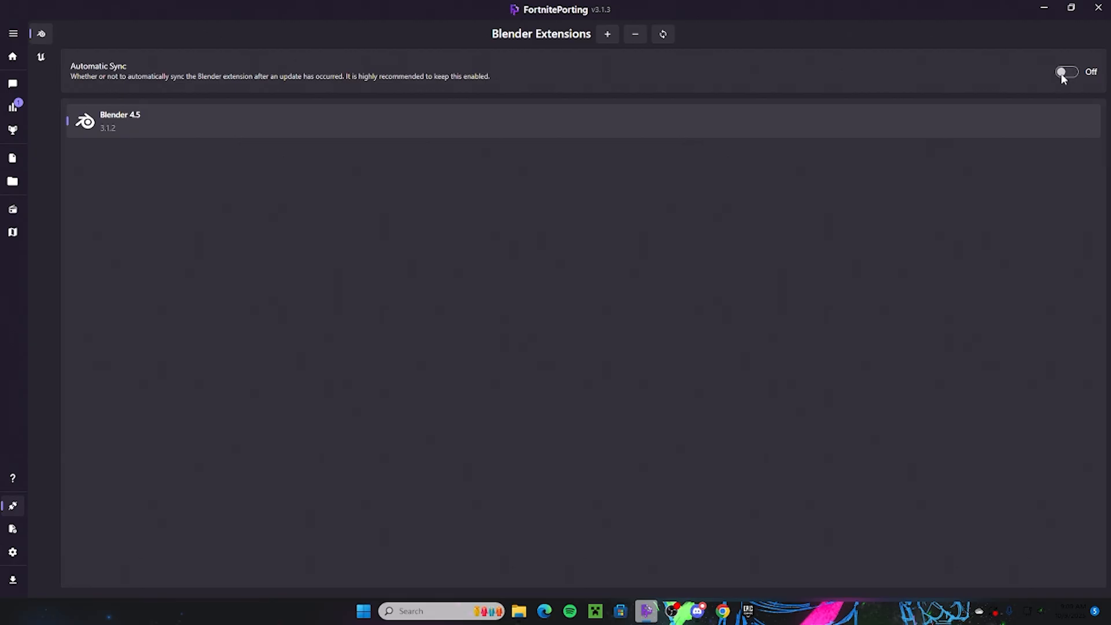
left_click(1067, 72)
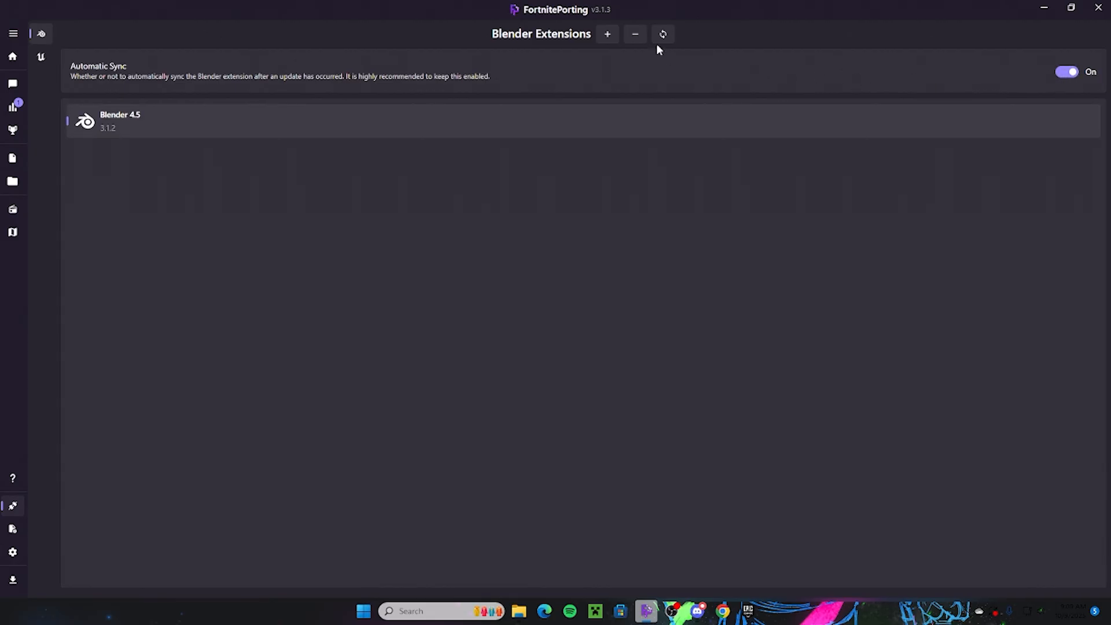
left_click(121, 121)
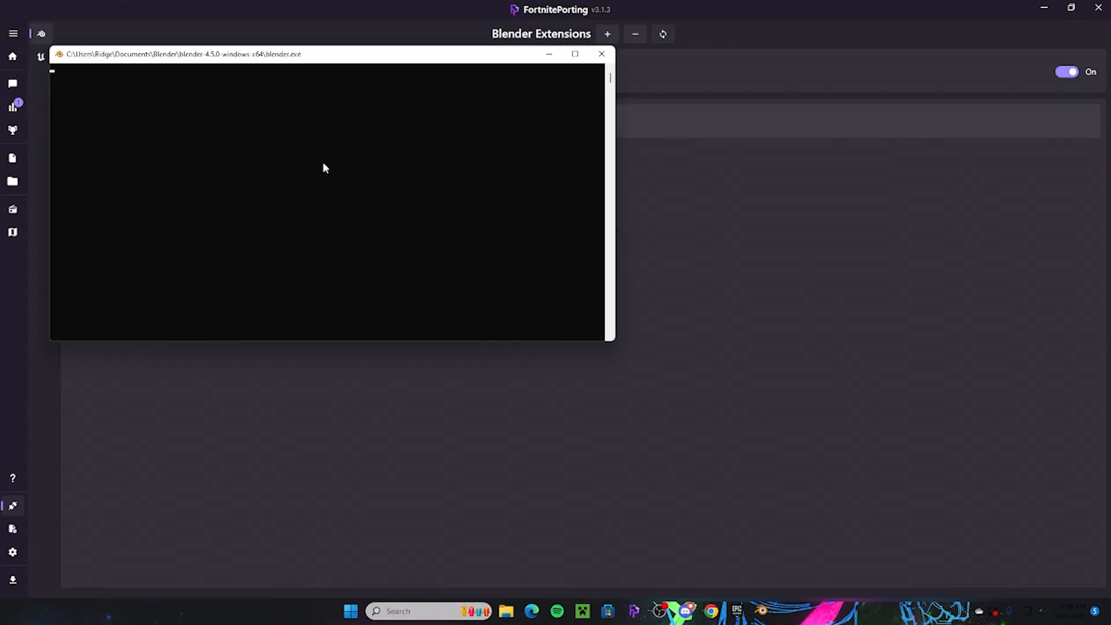
left_click(602, 54)
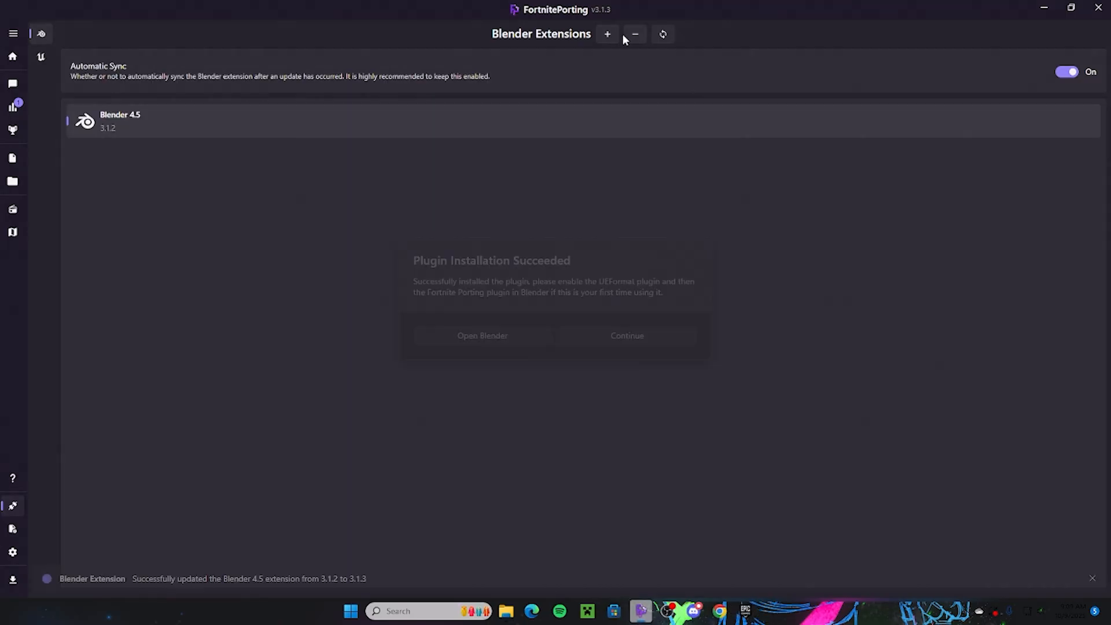
left_click(626, 335)
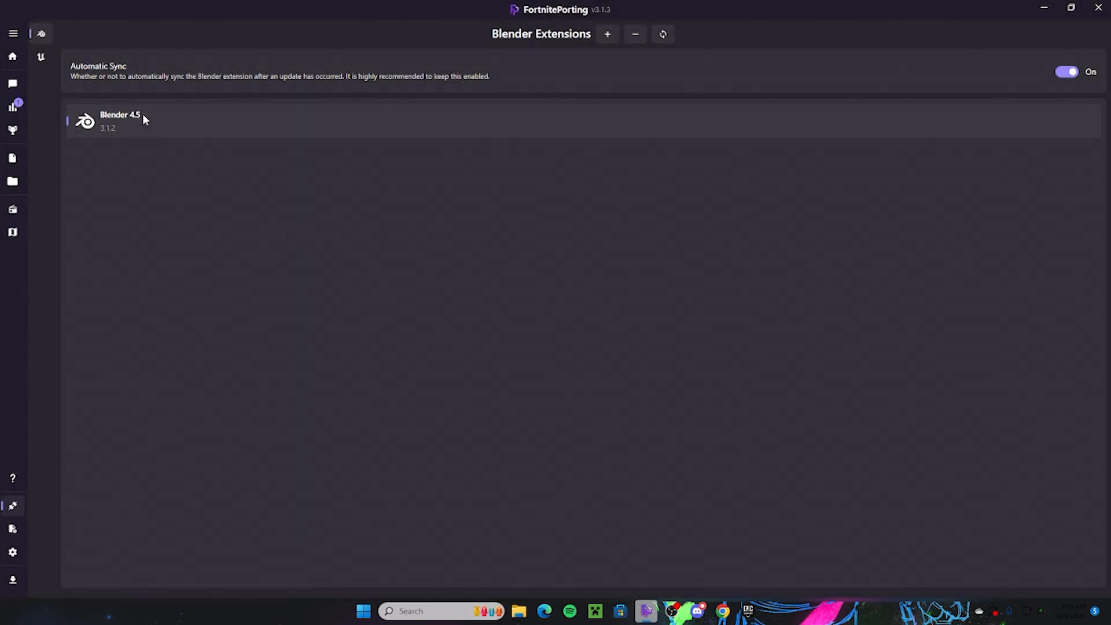
mouse_move(447, 232)
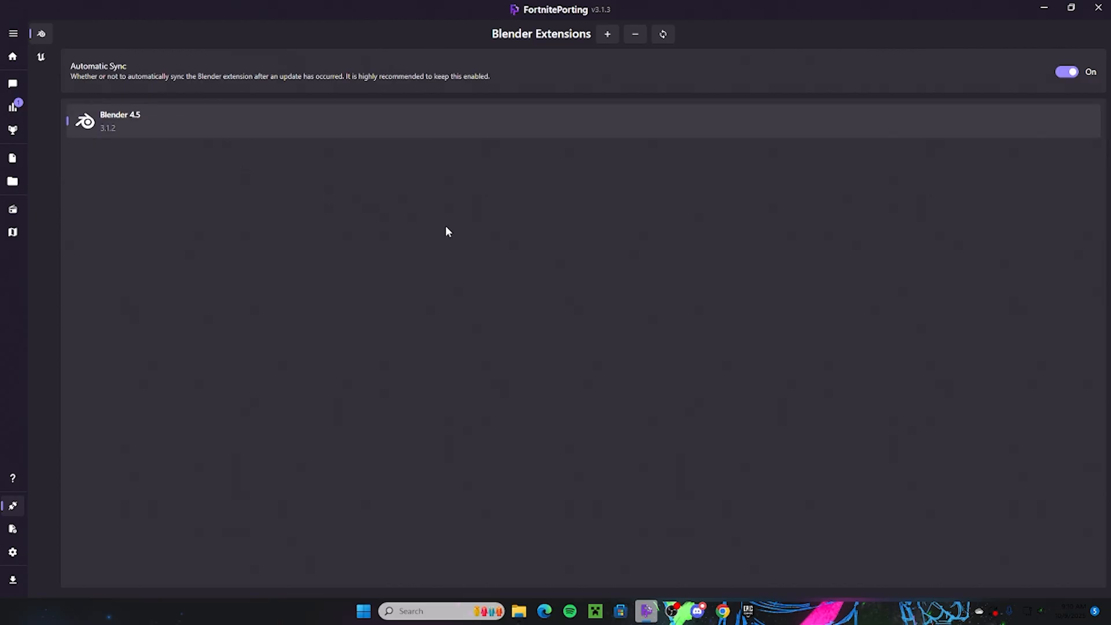
mouse_move(544, 611)
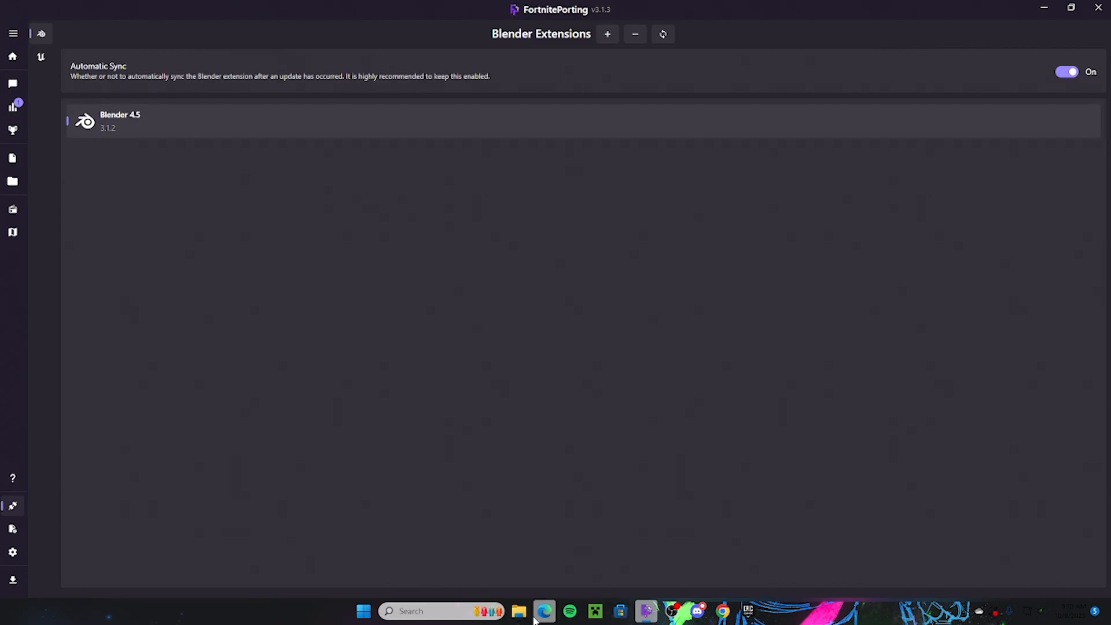
Put away File Explorer and return to FortnitePorting's Blender Extensions page.
left_click(518, 616)
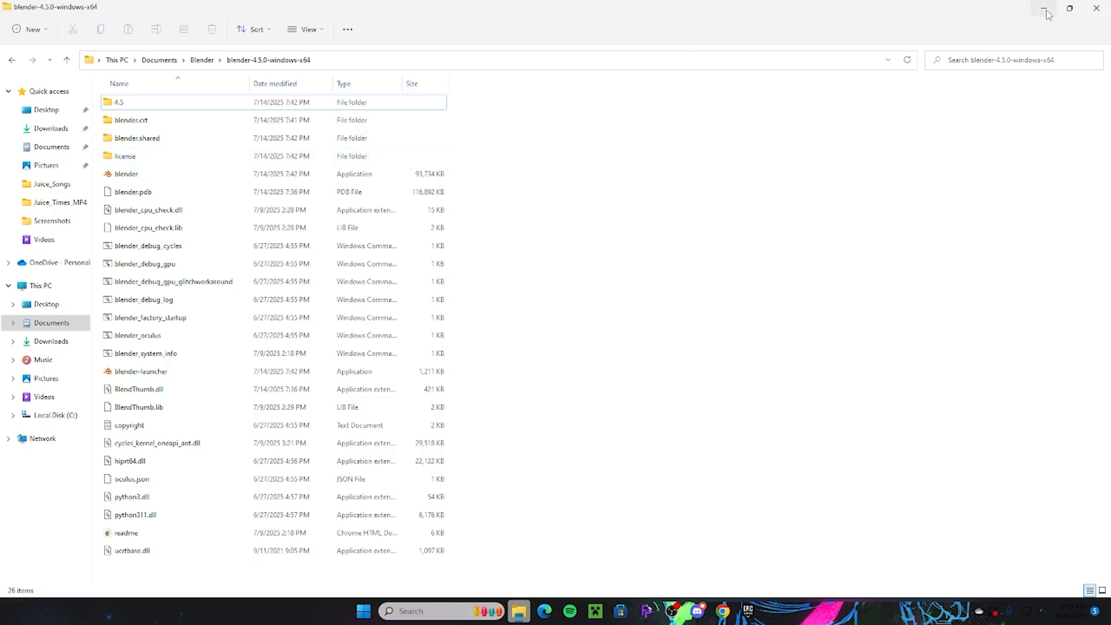
left_click(645, 611)
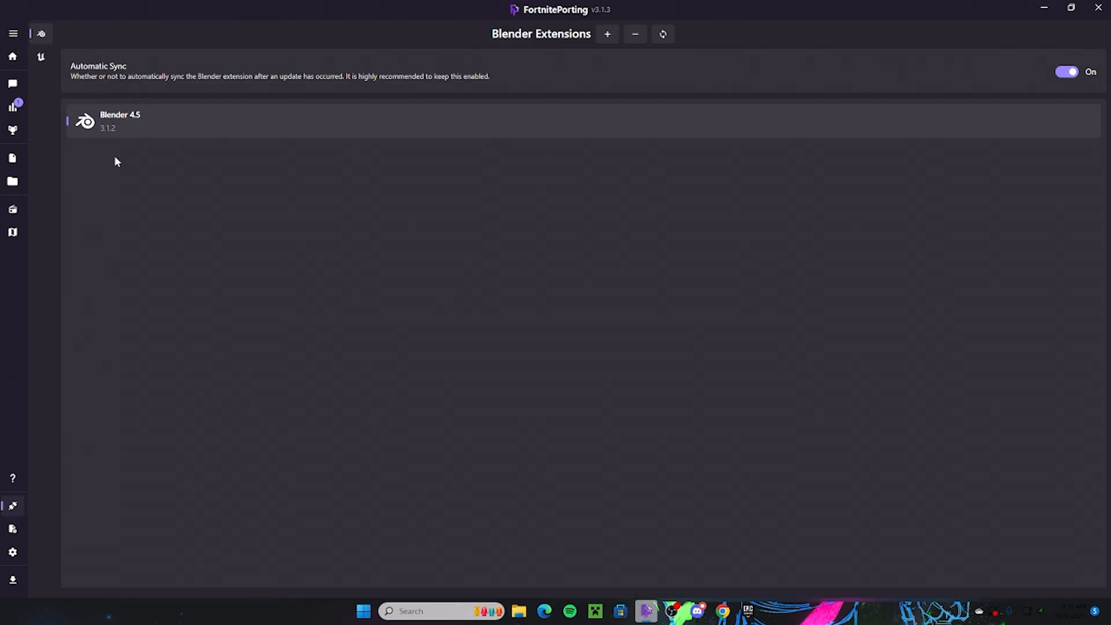
mouse_move(722, 179)
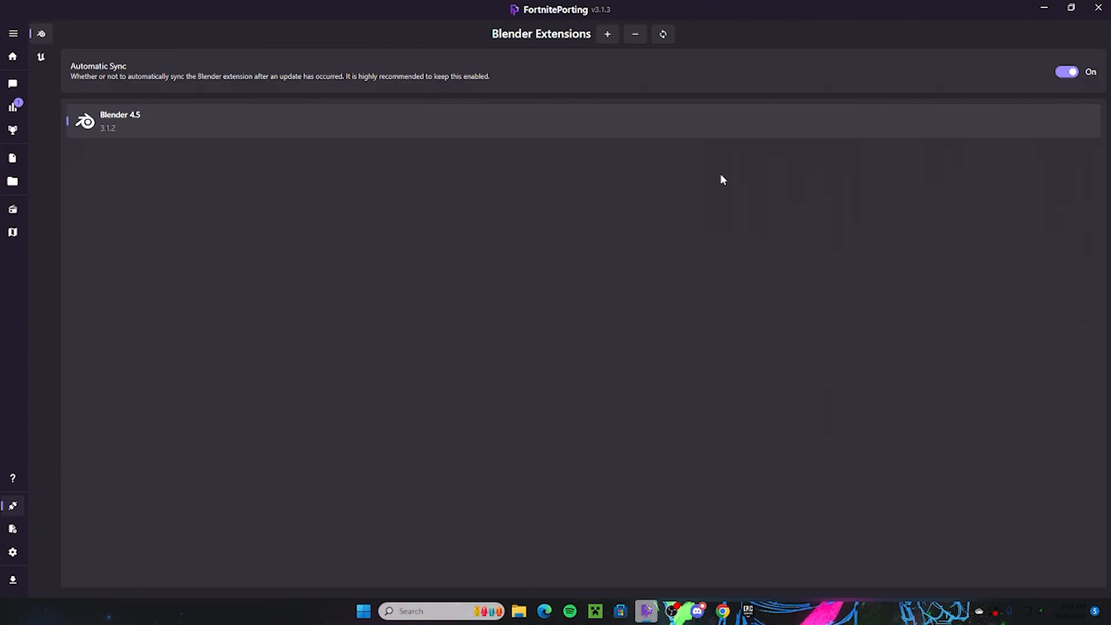
mouse_move(716, 193)
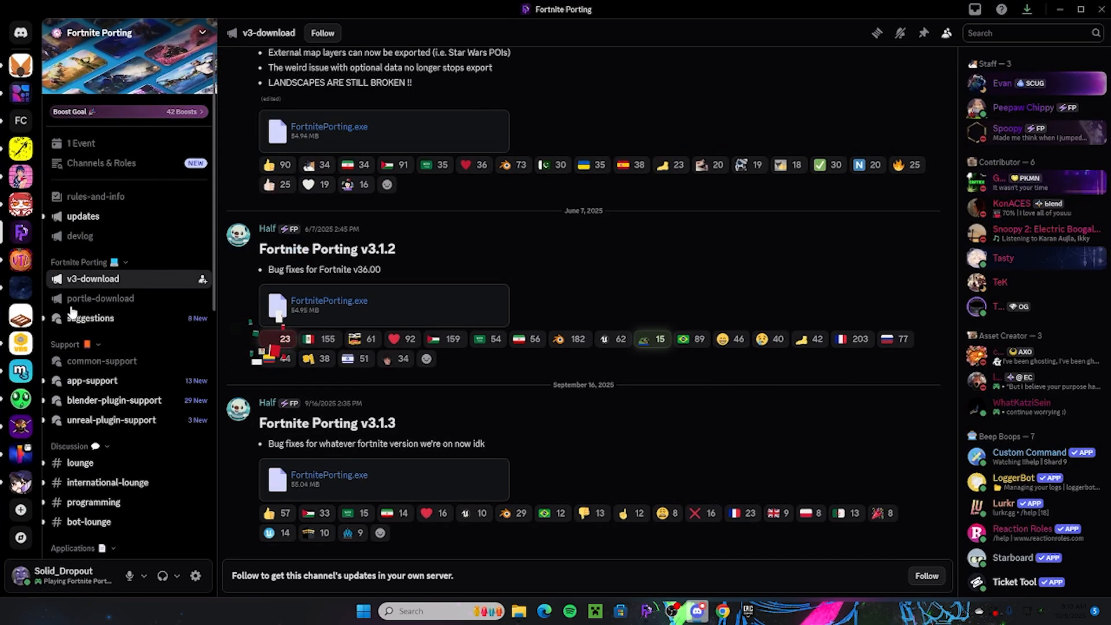
Browse the #blender-plugin-support forum posts, then return to FortnitePorting.
left_click(113, 400)
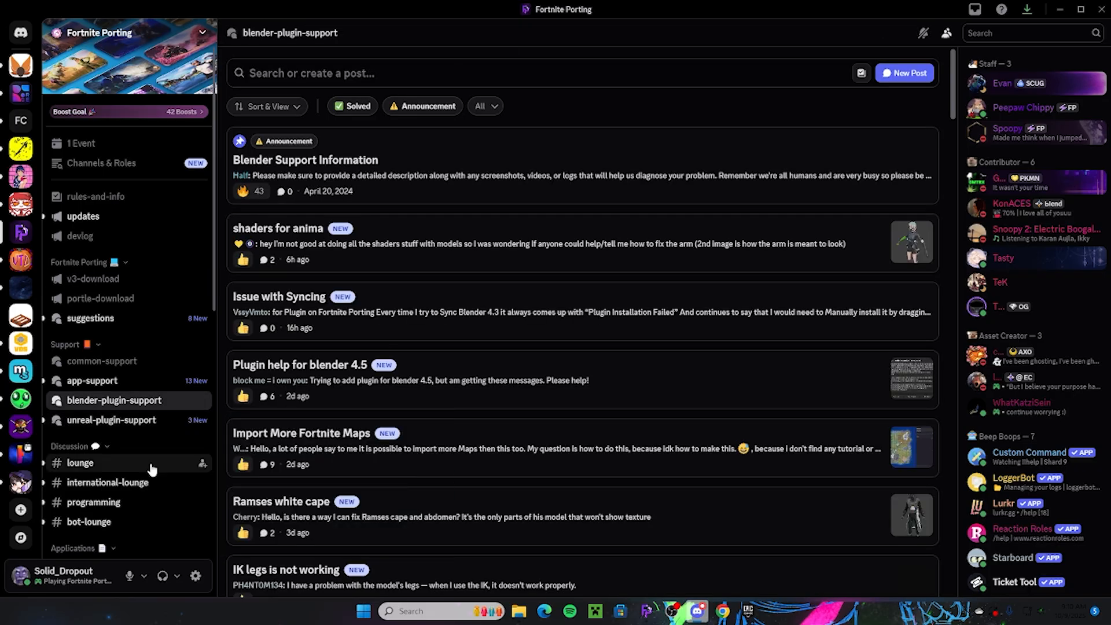
scroll("down", 3)
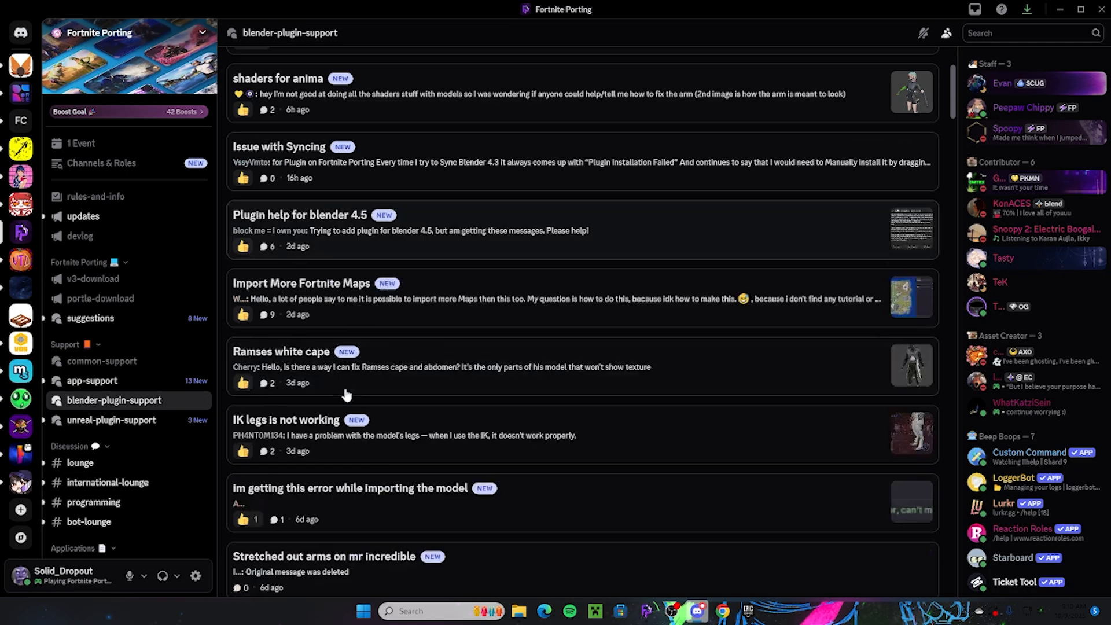
scroll("down", 3)
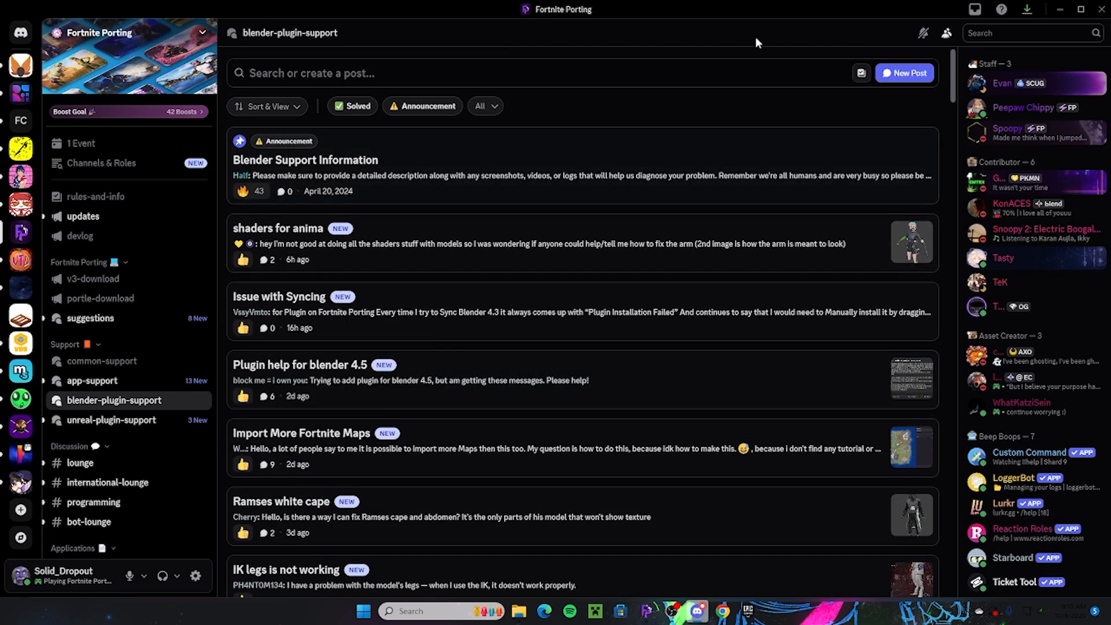
left_click(645, 612)
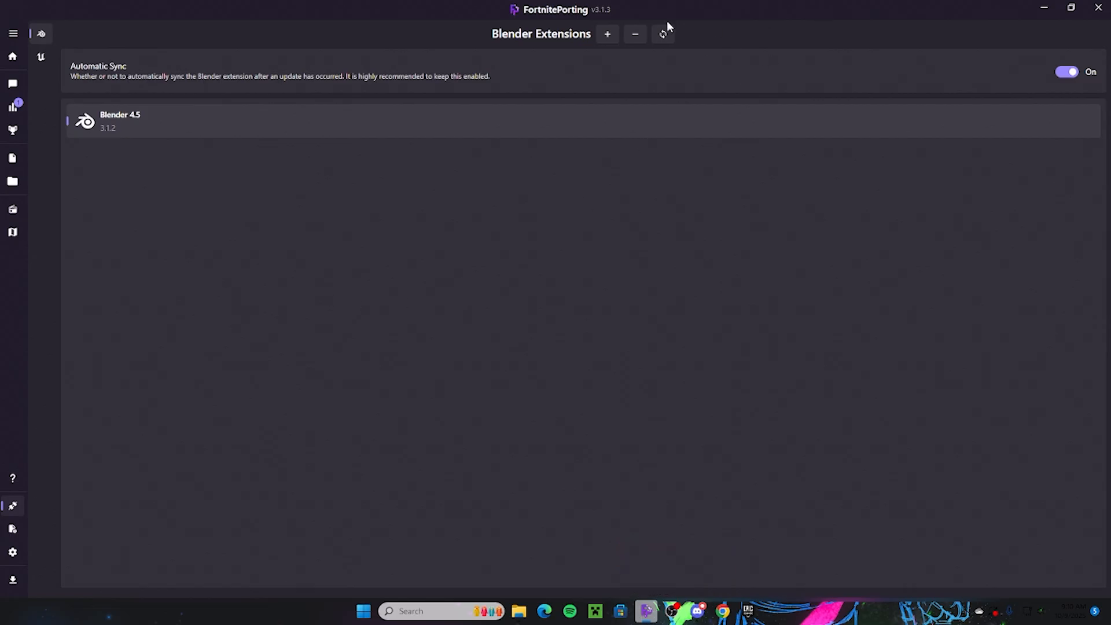
mouse_move(116, 91)
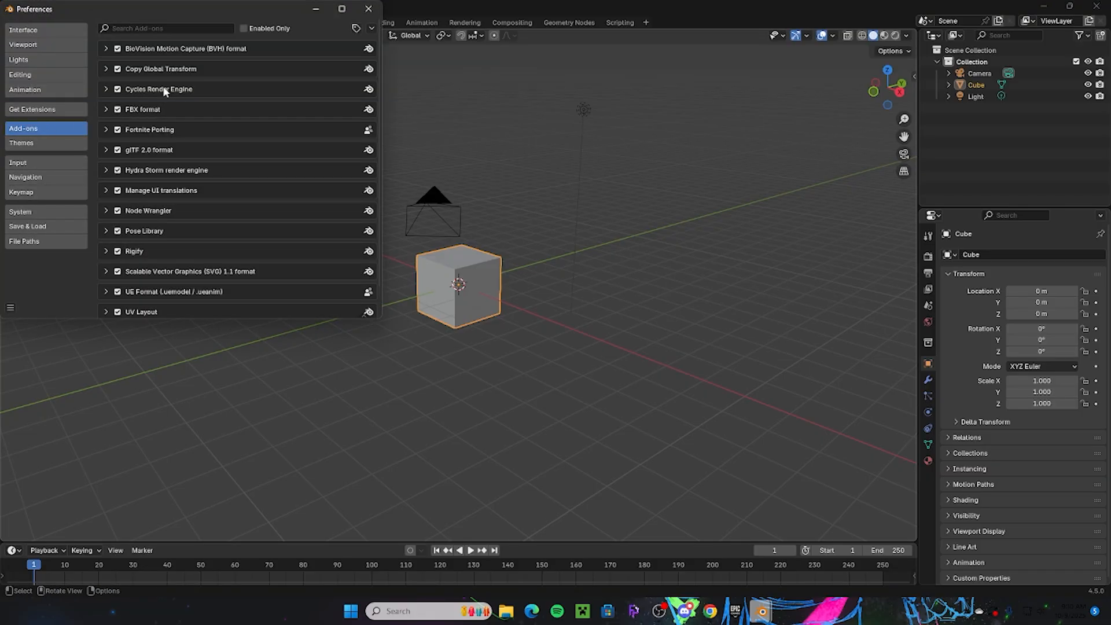
Filter add-ons to the enabled Fortnite Porting add-on, close Preferences, and bring up FortnitePorting.
type("For")
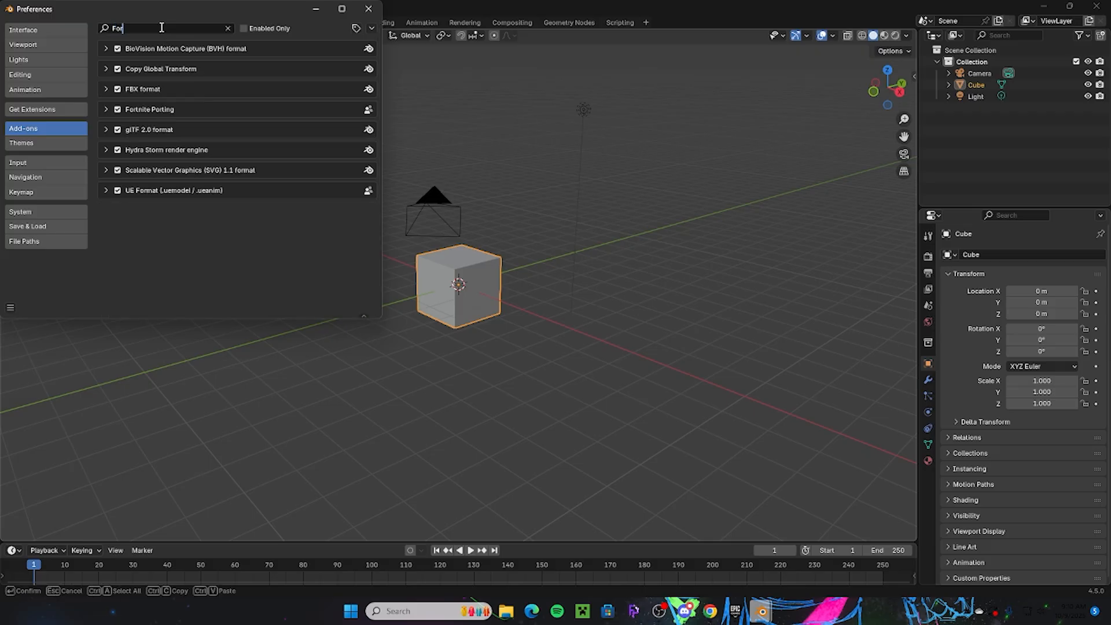
type("tnite")
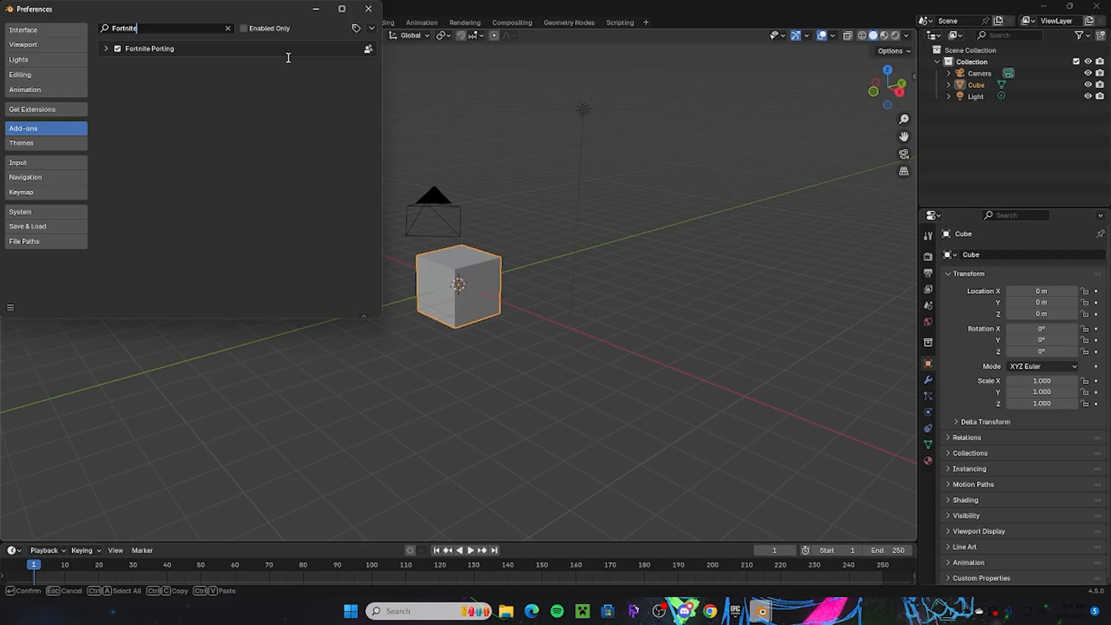
mouse_move(205, 130)
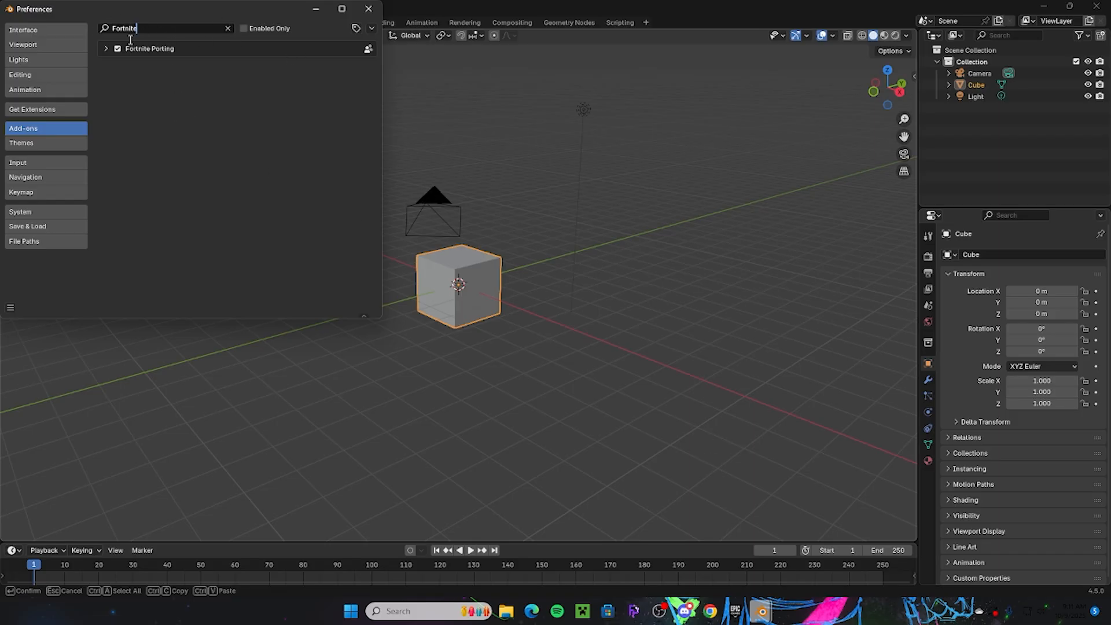
left_click(368, 9)
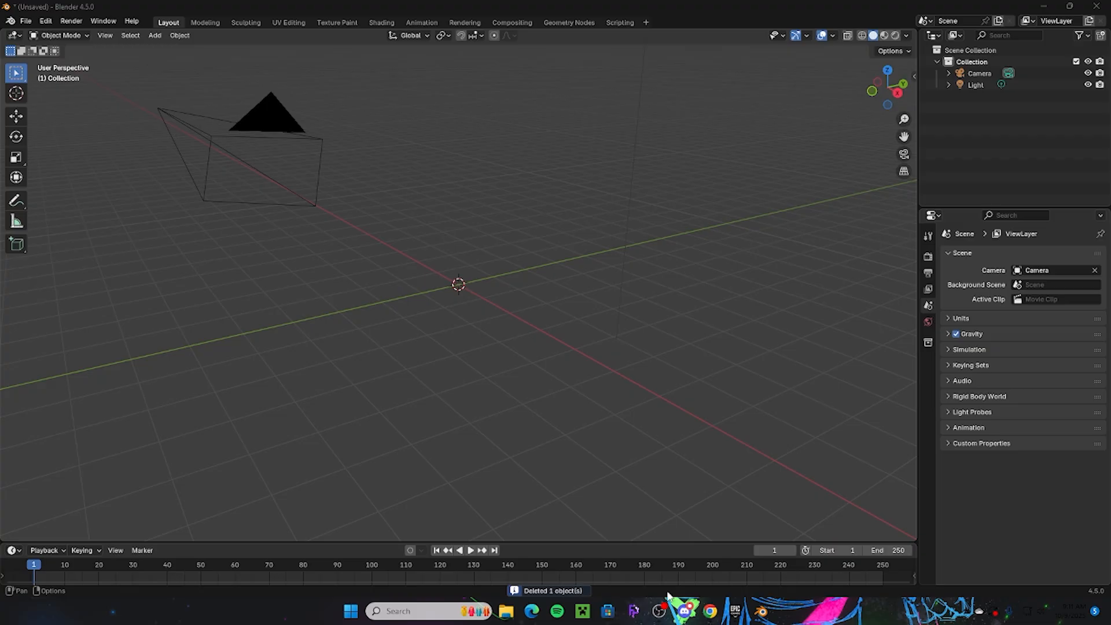
left_click(411, 297)
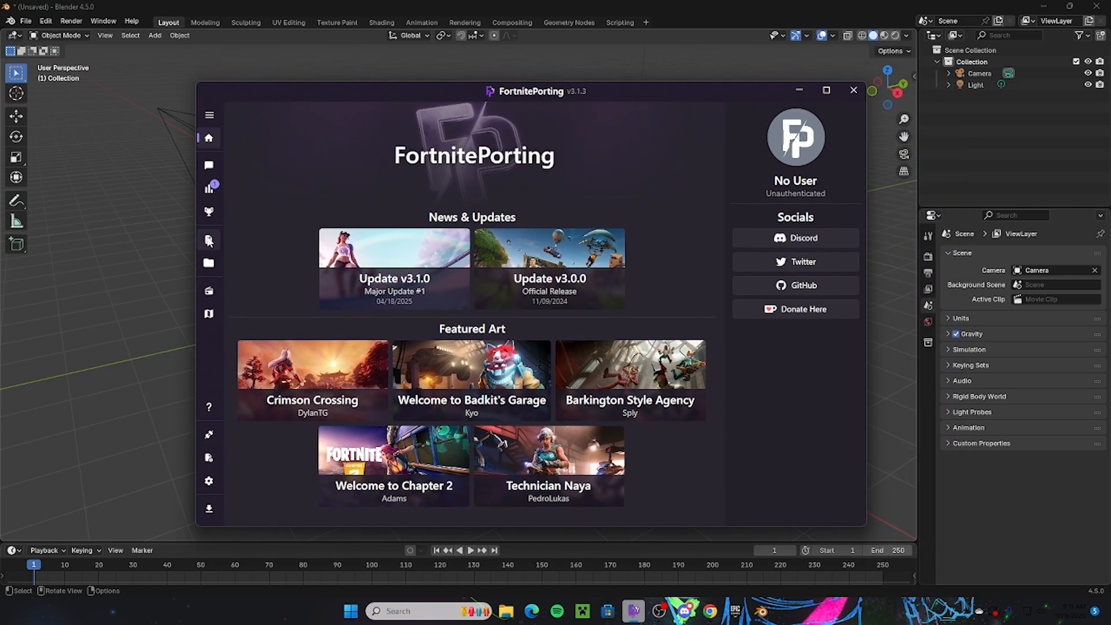
Search the Outfits browser for Doja and select Mother of Thorns Doja.
left_click(260, 236)
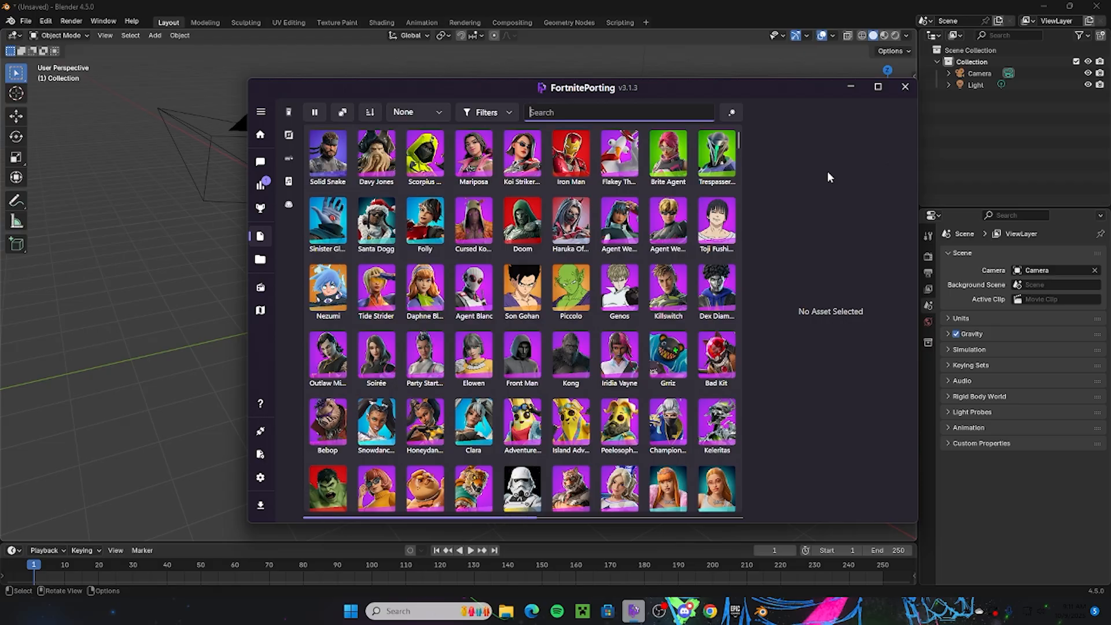
type("Ghost")
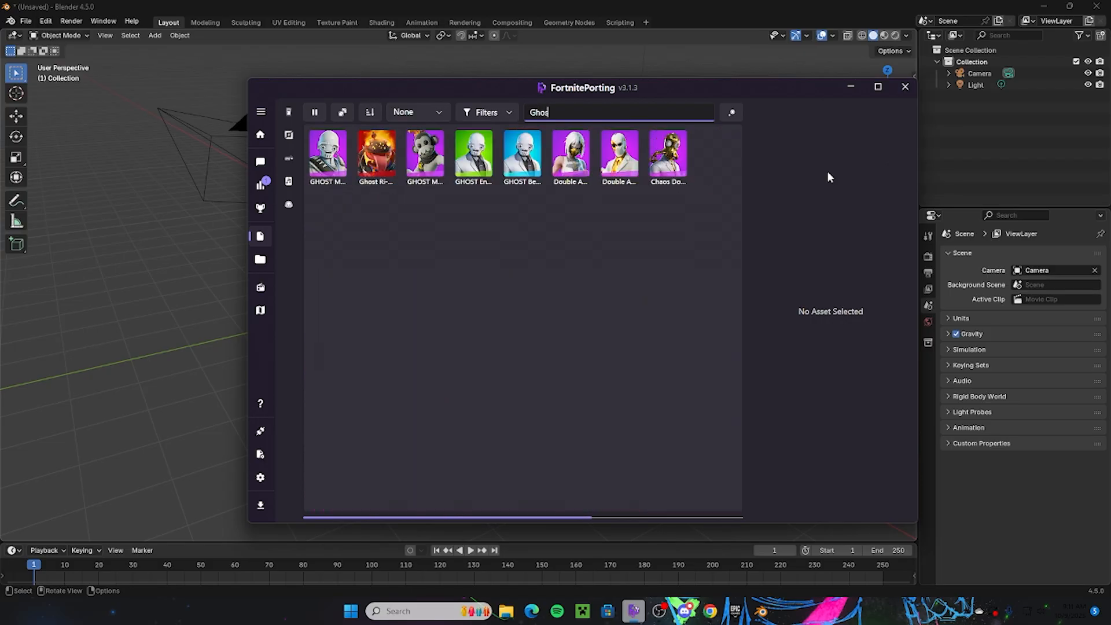
type("t")
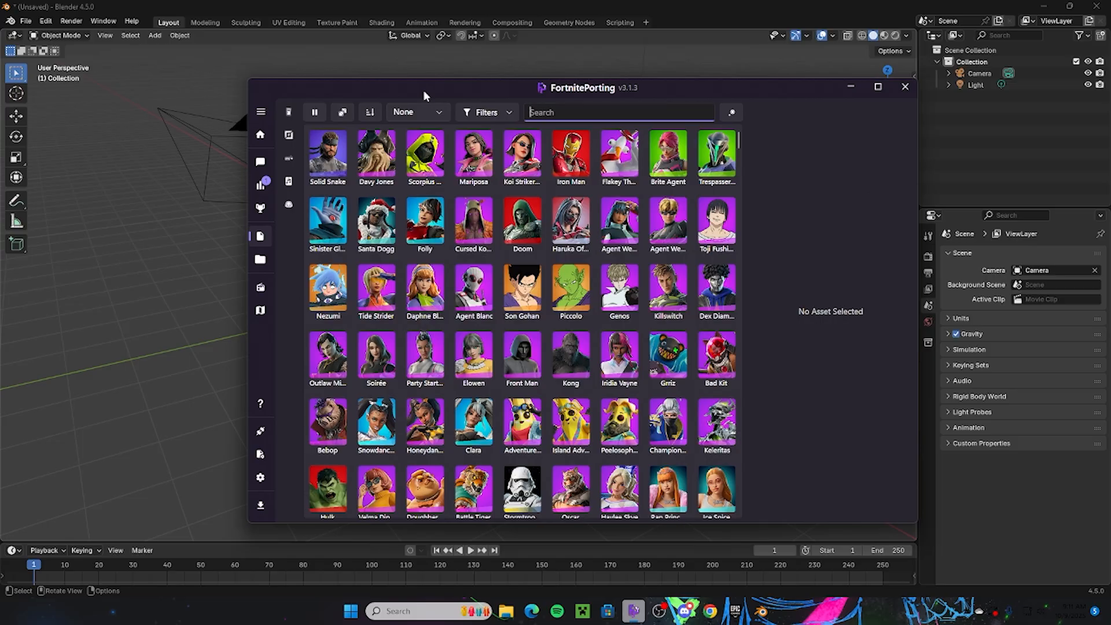
type("Doja")
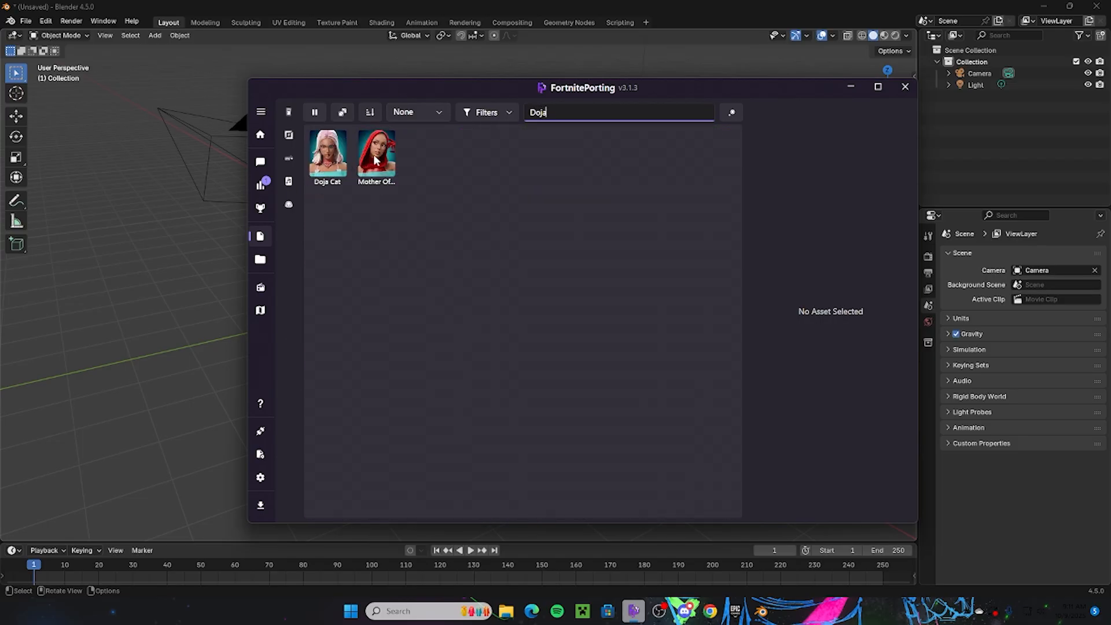
left_click(377, 154)
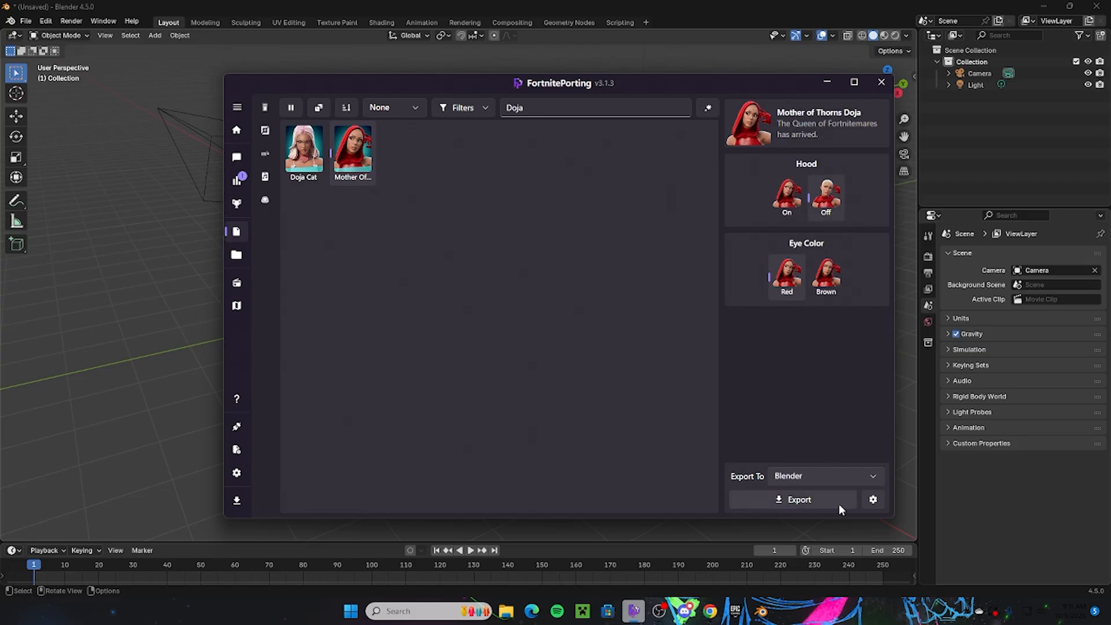
Export Mother of Thorns Doja to Blender and view the imported character there.
left_click(290, 107)
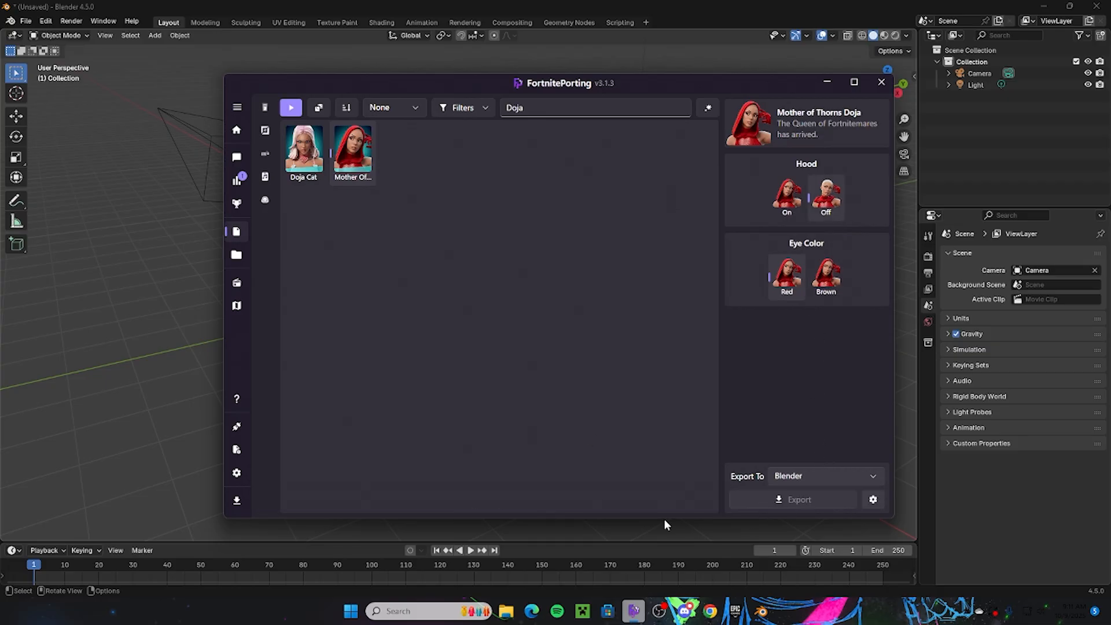
left_click(291, 107)
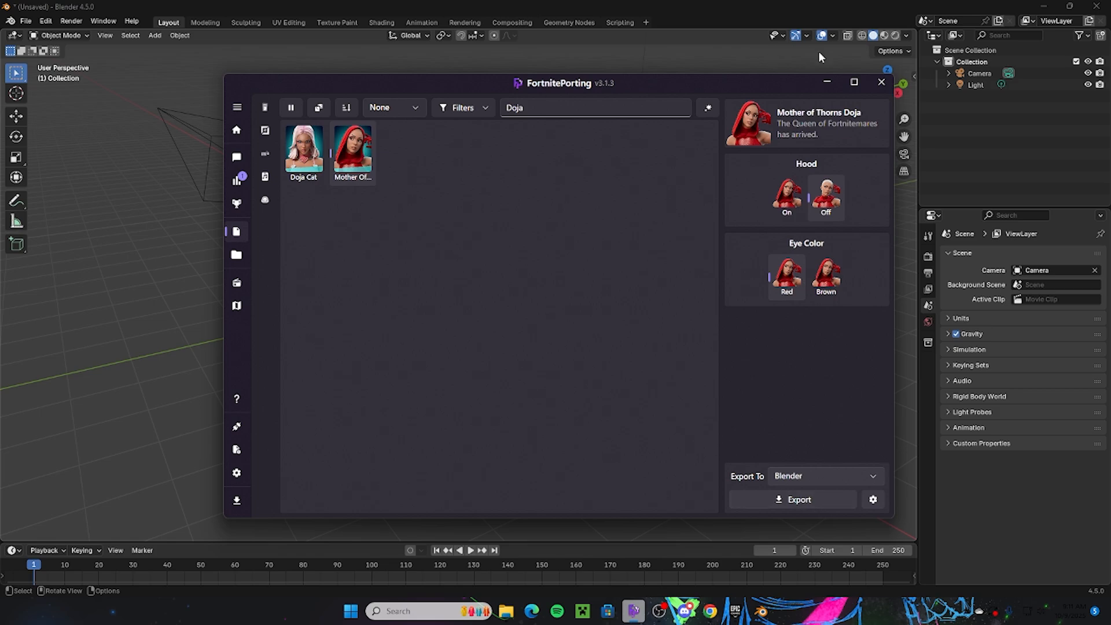
left_click(881, 82)
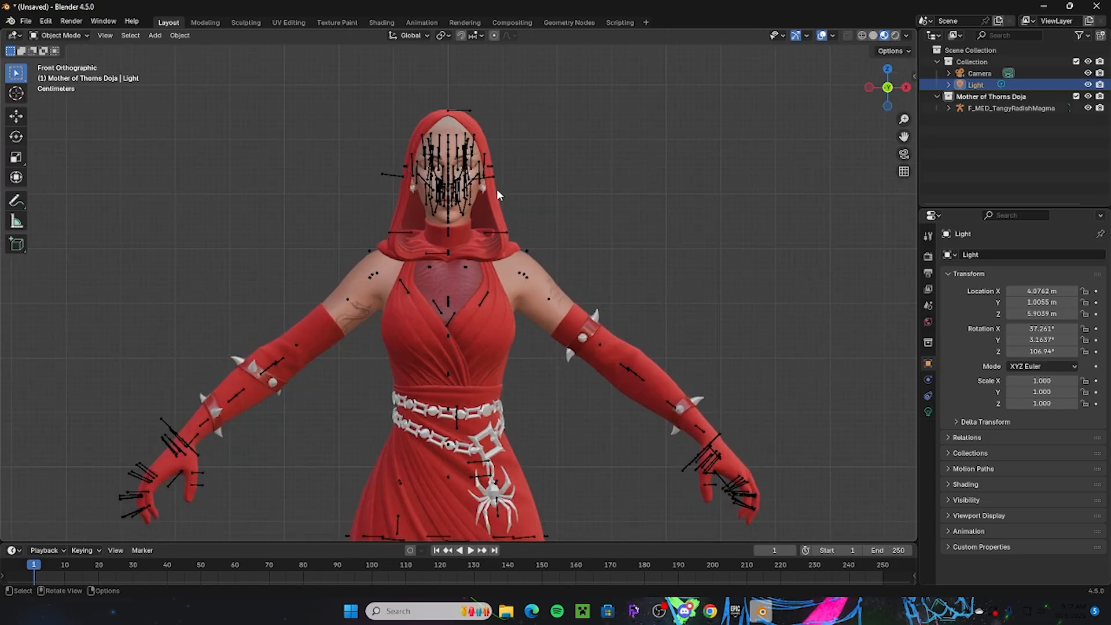
Select the F_MED_TangyRadishMagma armature, enter Pose Mode, and rotate upperarm_l upward.
scroll("up", 3)
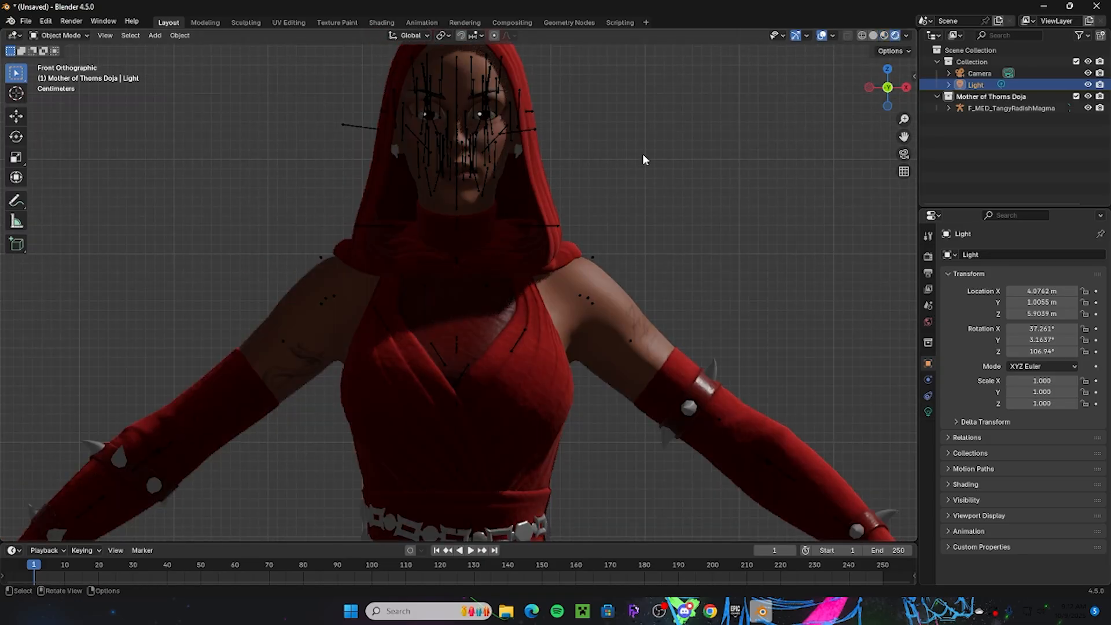
left_click(1012, 108)
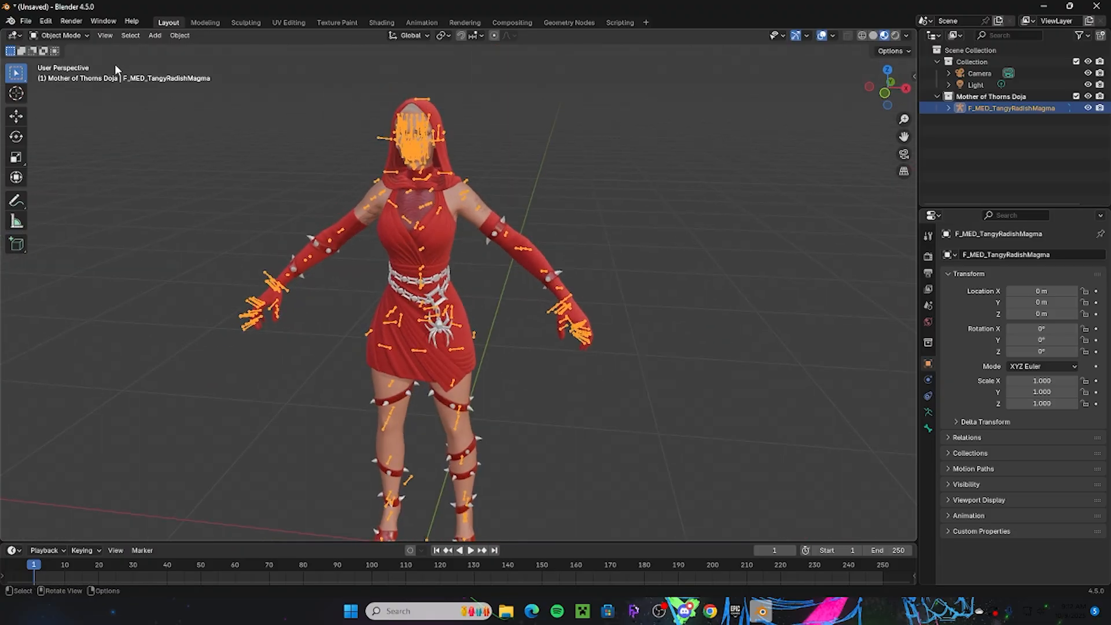
left_click(60, 35)
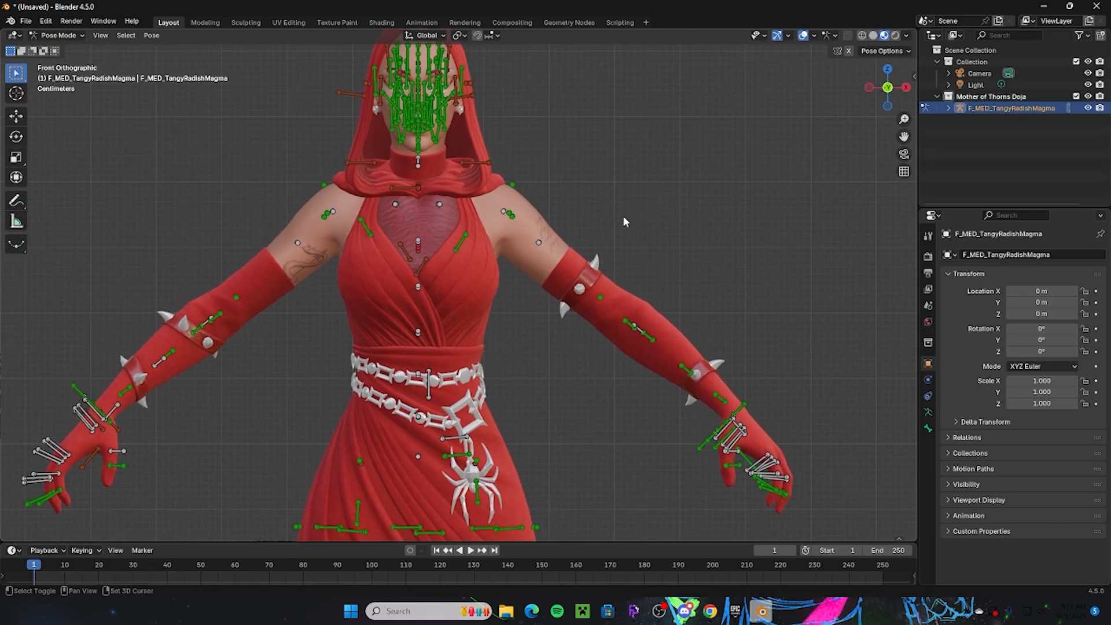
scroll("down", 3)
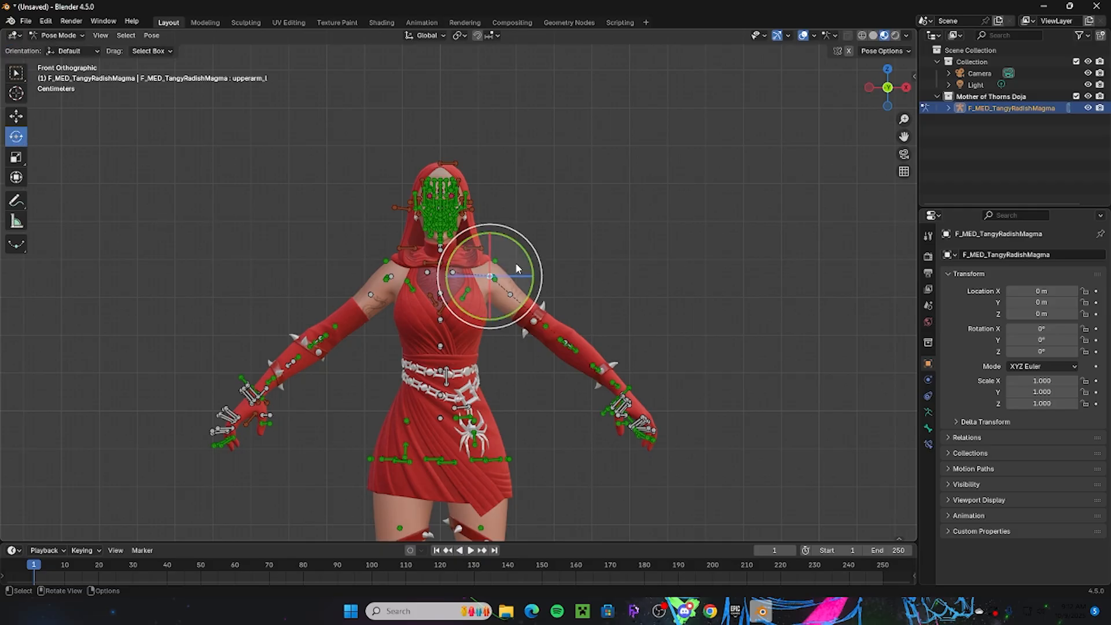
key("r")
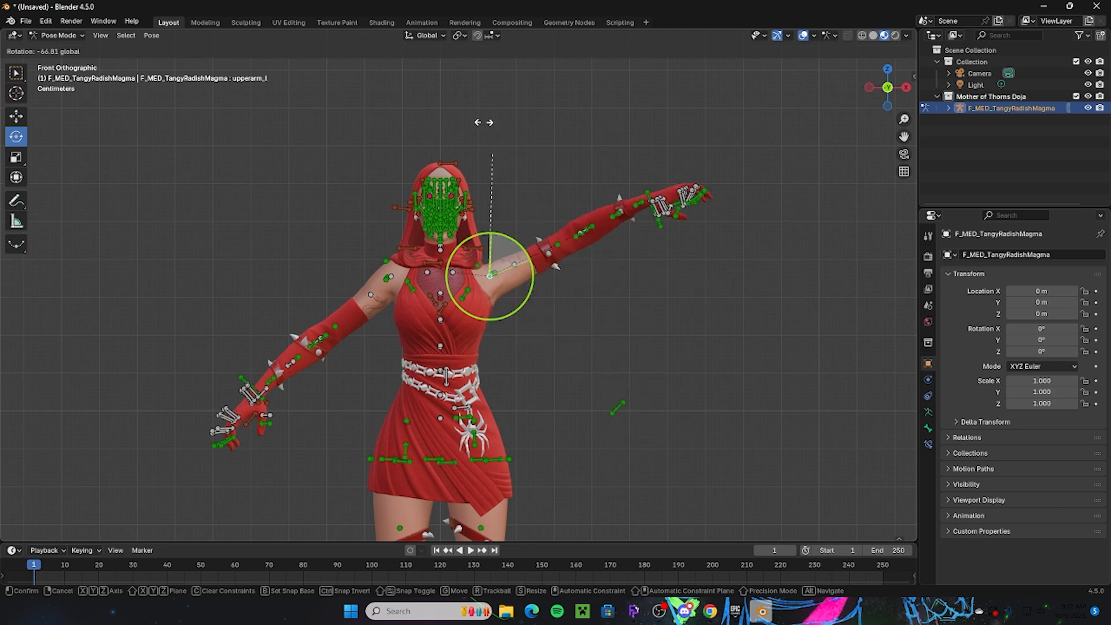